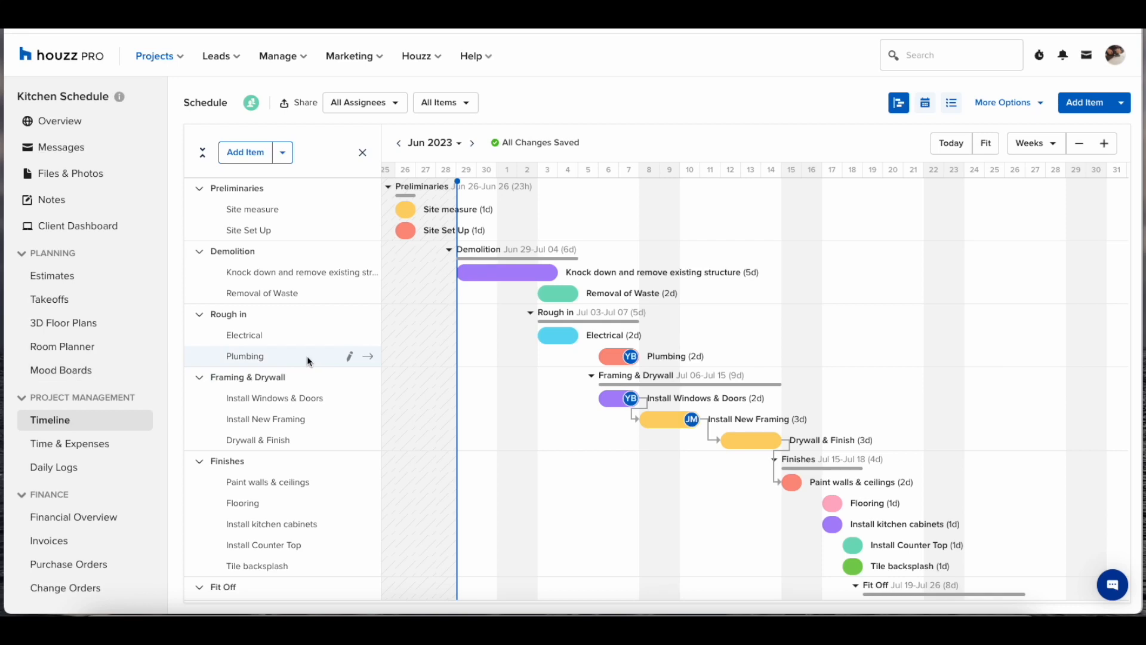
pyautogui.moveTo(308, 360)
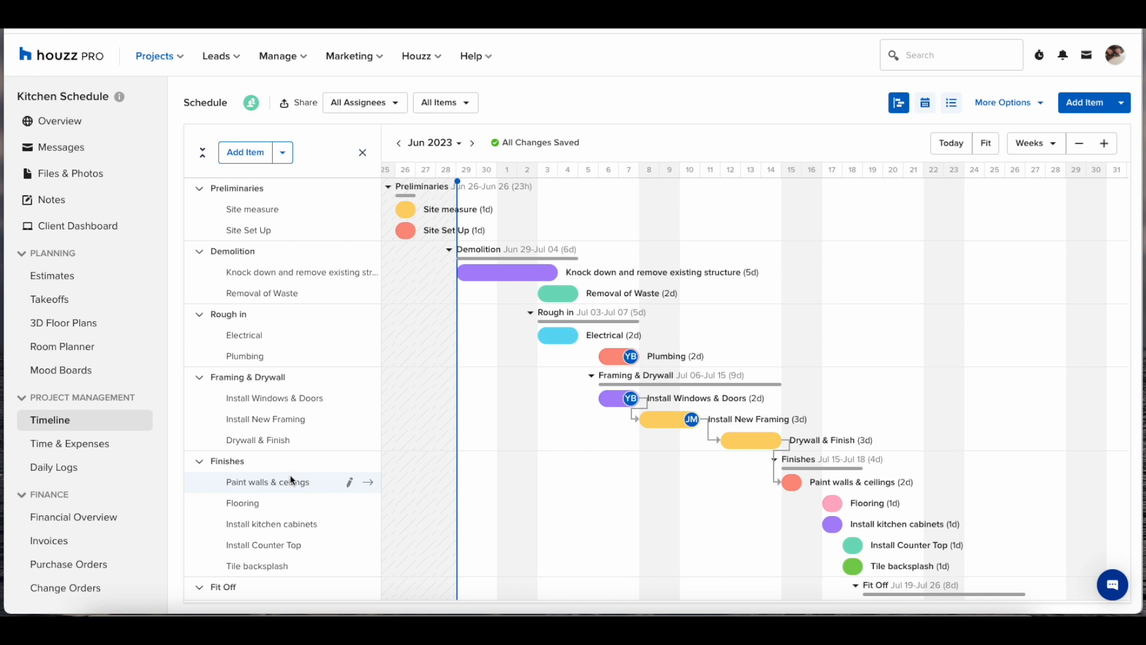
pyautogui.moveTo(244, 187)
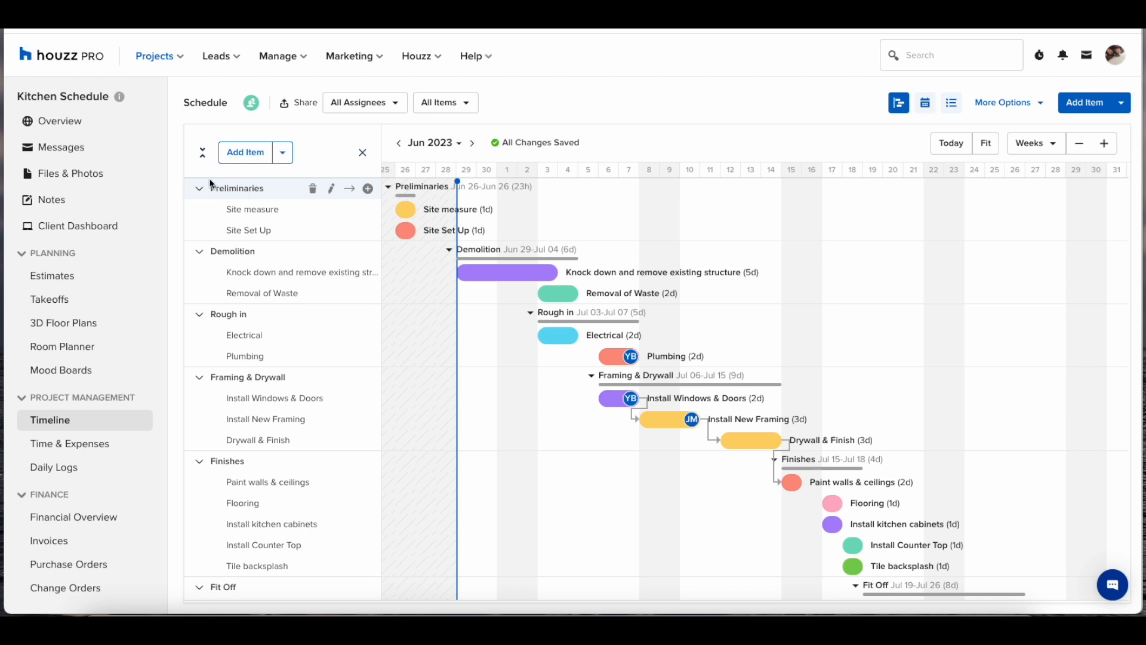
# Step: Collapse and re-expand all phases, then show Site measure's details with its Jun 26 date and client task
pyautogui.click(203, 152)
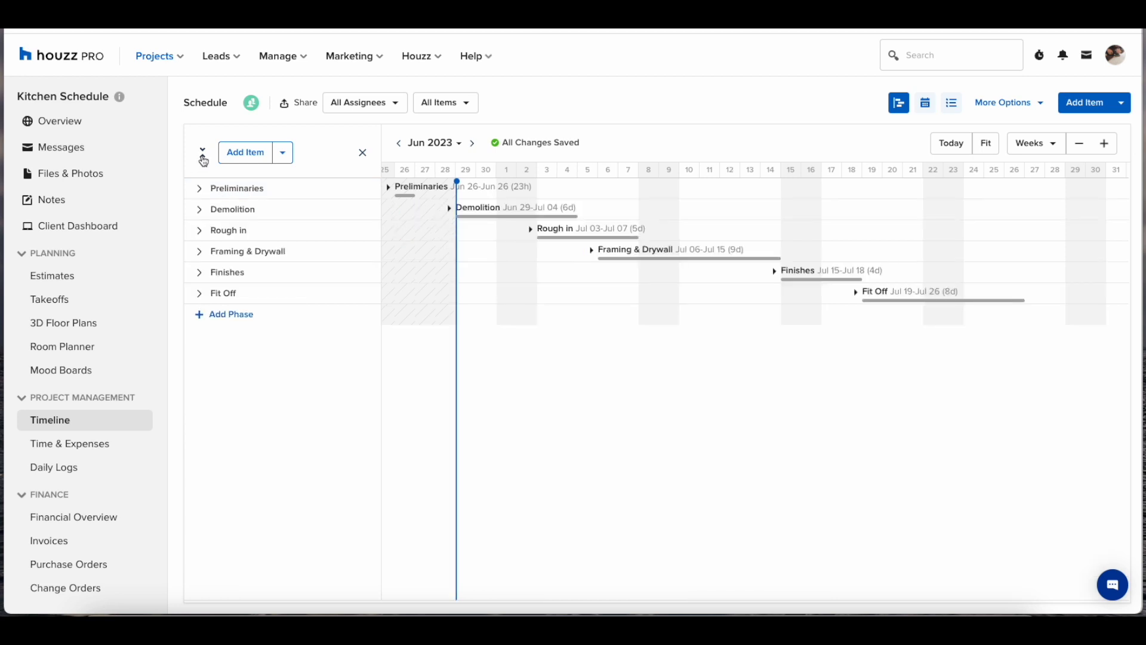
pyautogui.click(203, 151)
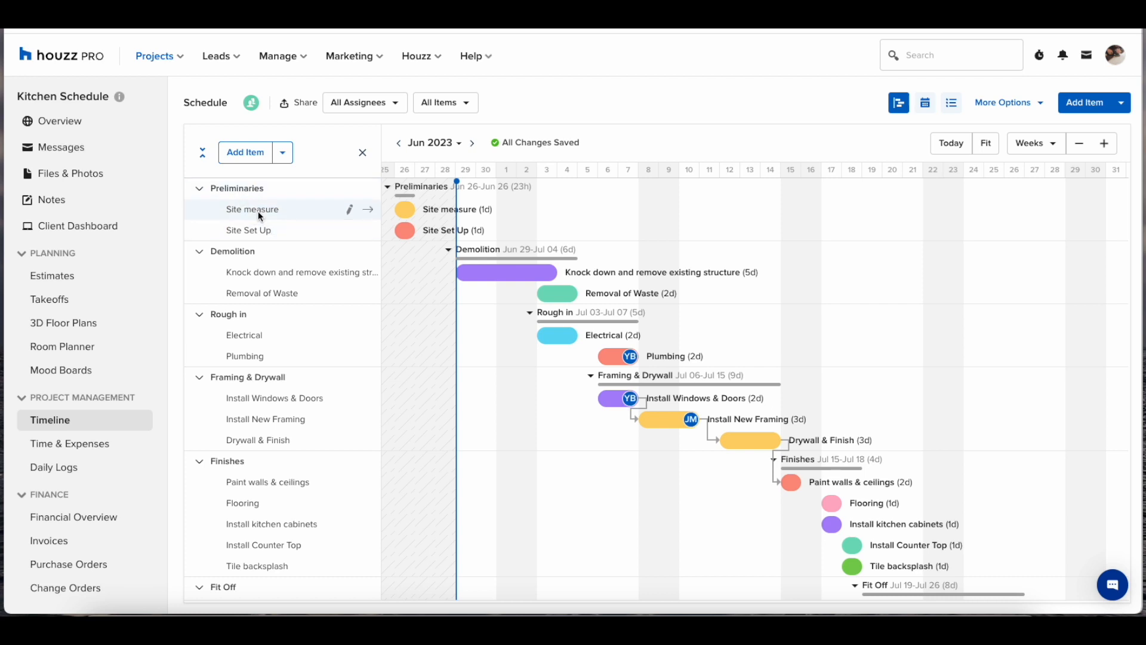
pyautogui.click(251, 209)
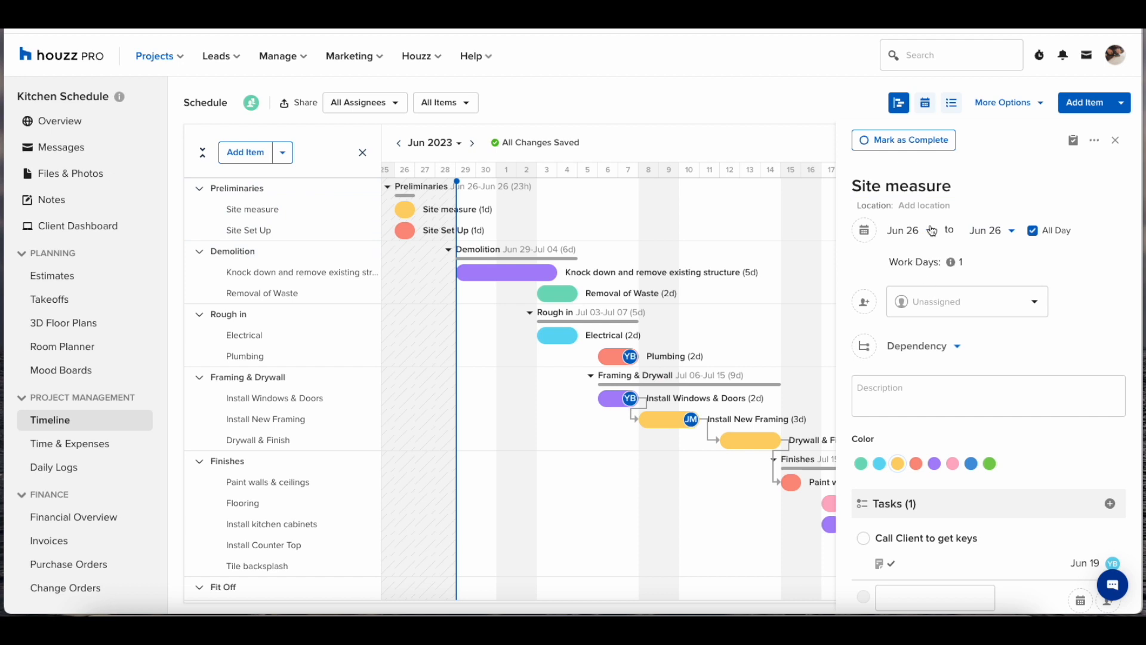
pyautogui.scroll(-3)
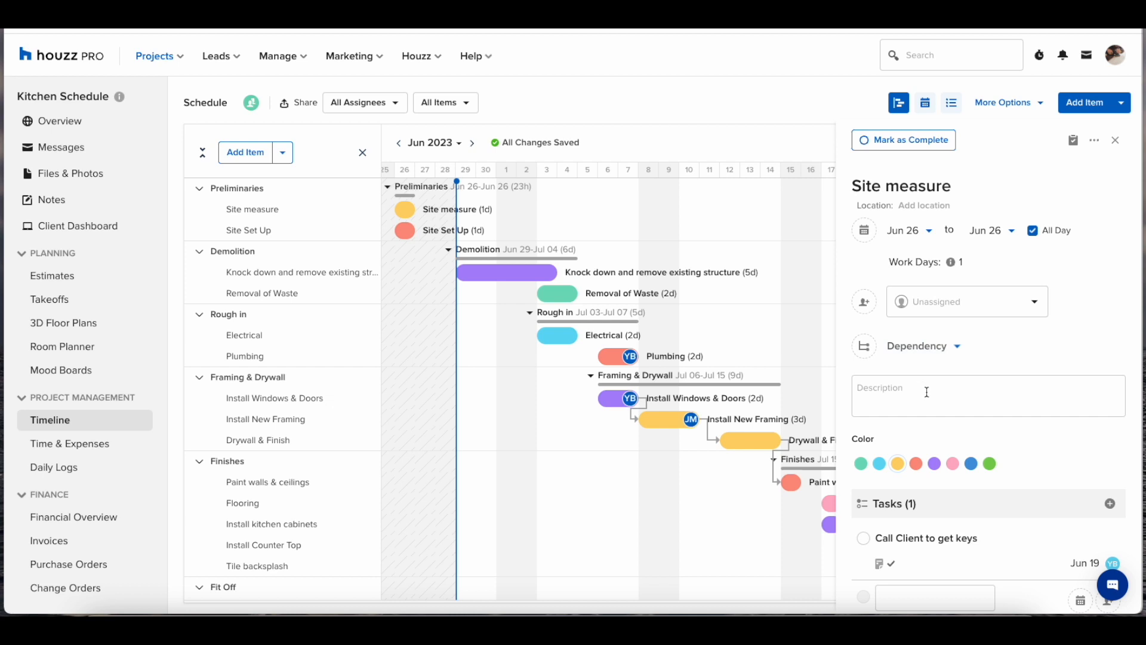
pyautogui.moveTo(925, 442)
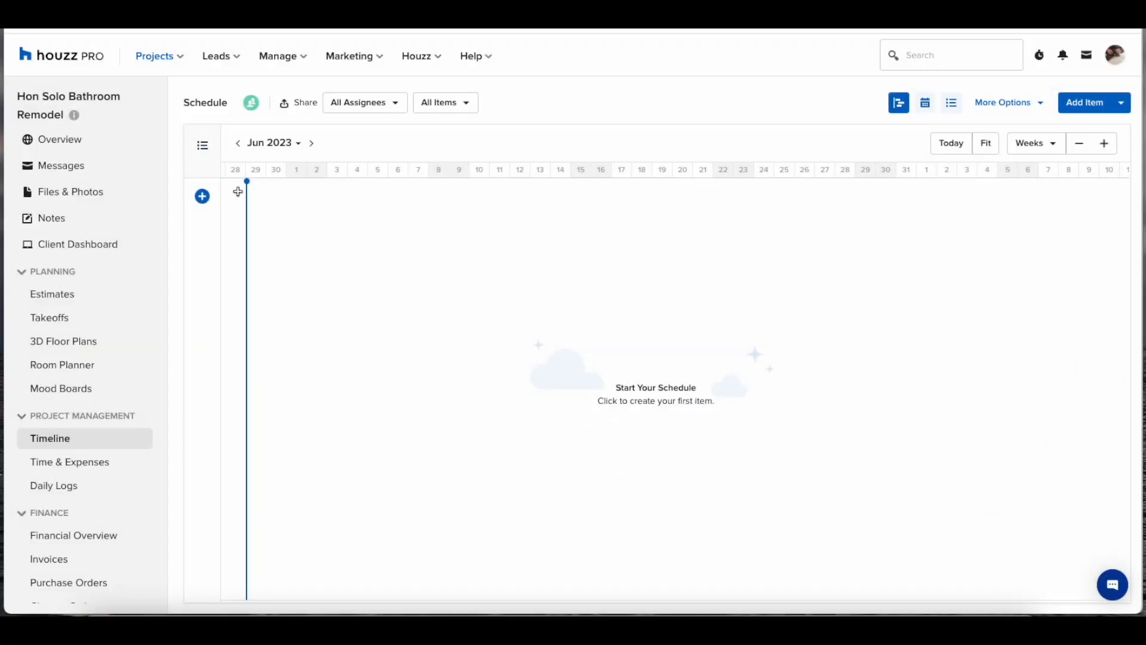
pyautogui.moveTo(277, 222)
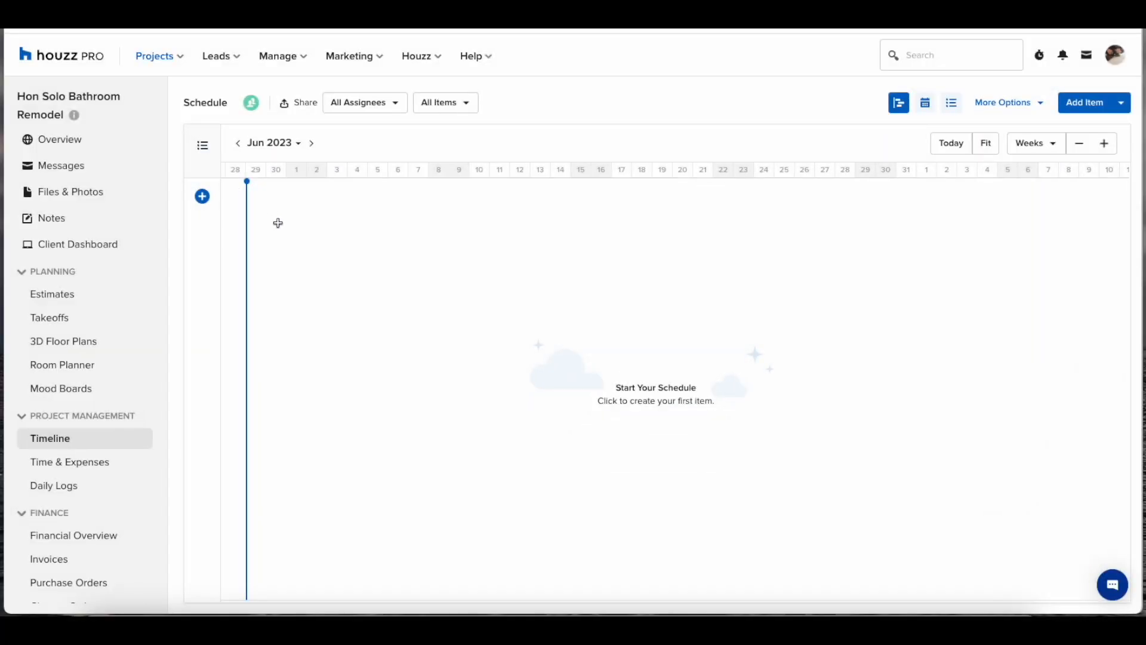
pyautogui.moveTo(284, 208)
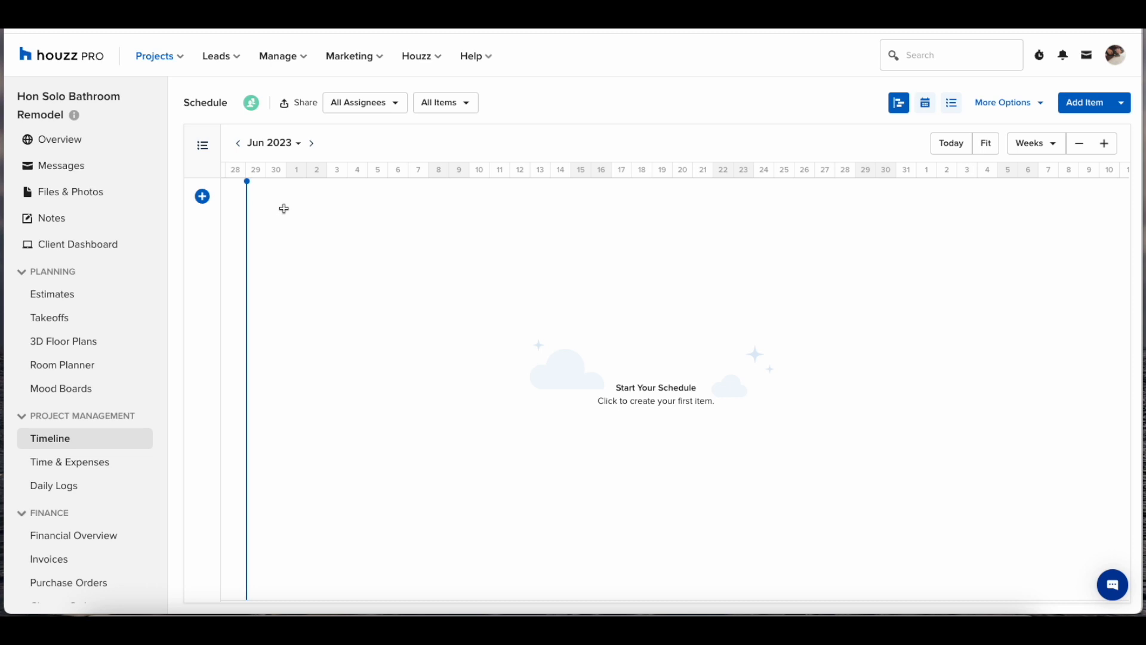
# Step: Start a new item name field on the empty Gantt timeline near Jul 1
pyautogui.click(284, 208)
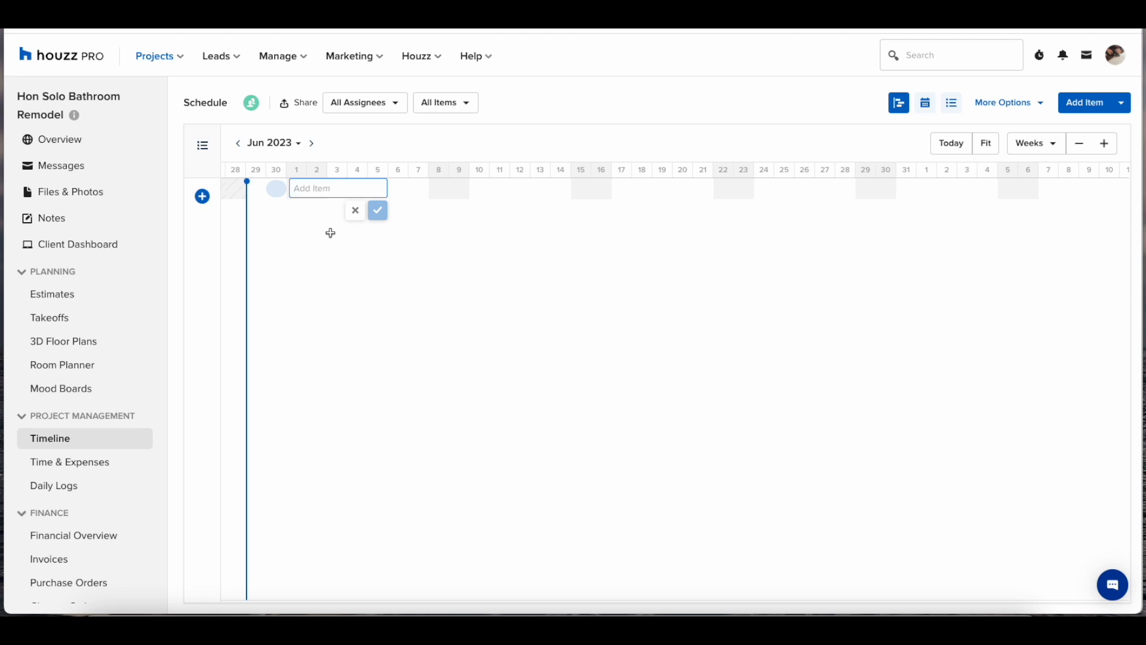
# Step: Add a Site Walk item and a Site Prep item stretched to four days
pyautogui.write('Site Walk')
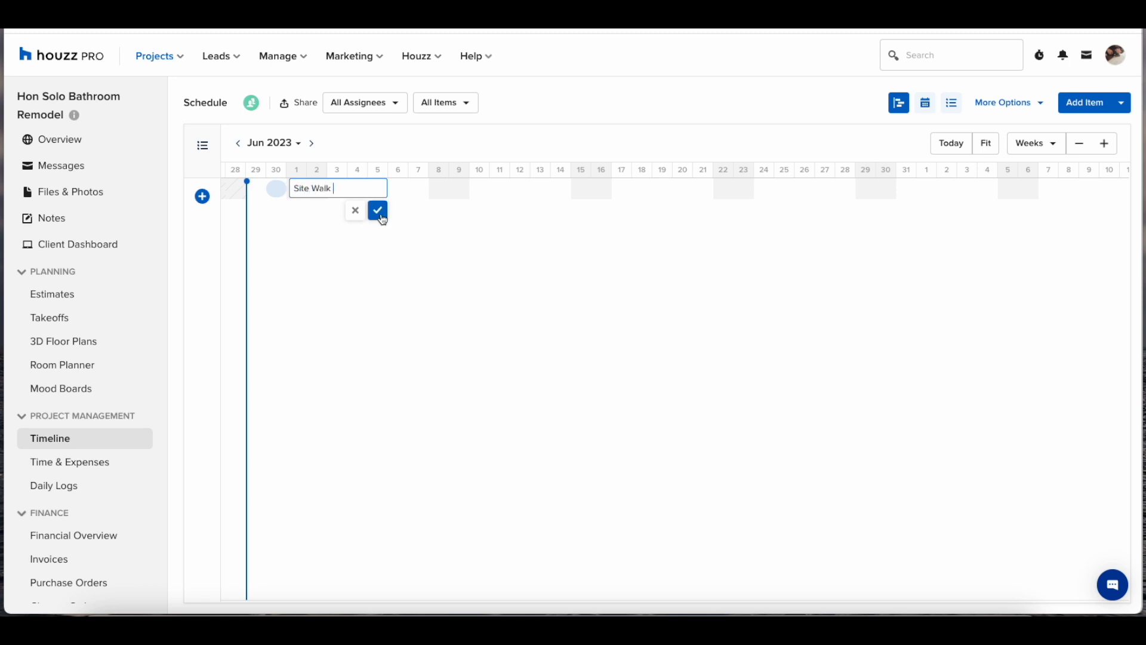
pyautogui.click(378, 210)
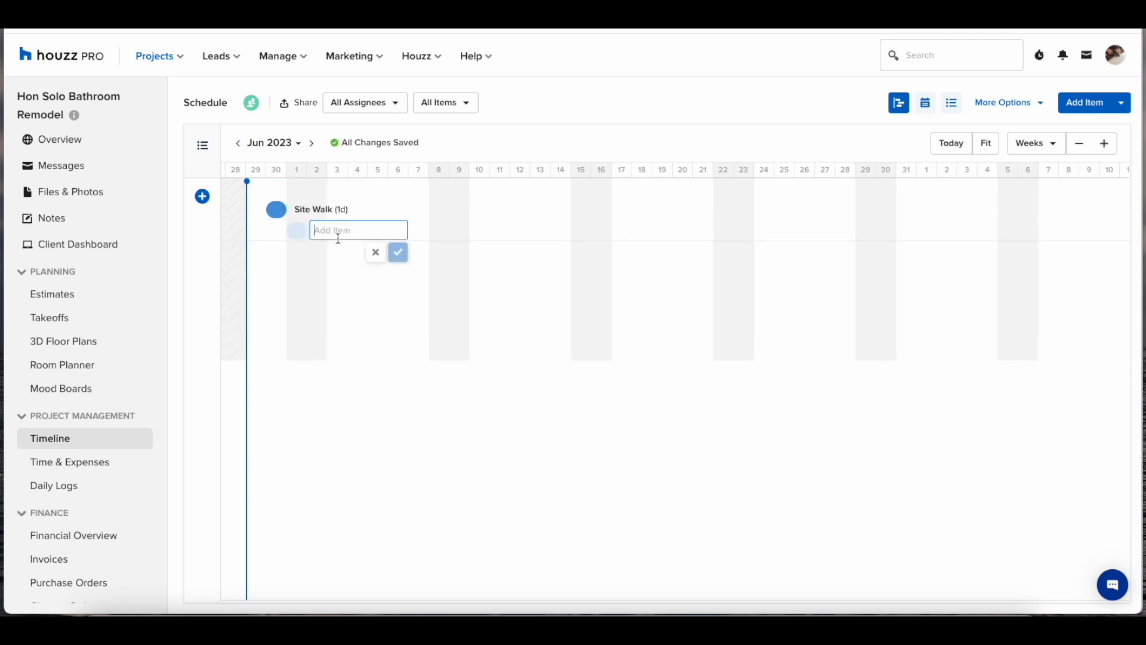
pyautogui.write('Site Pre')
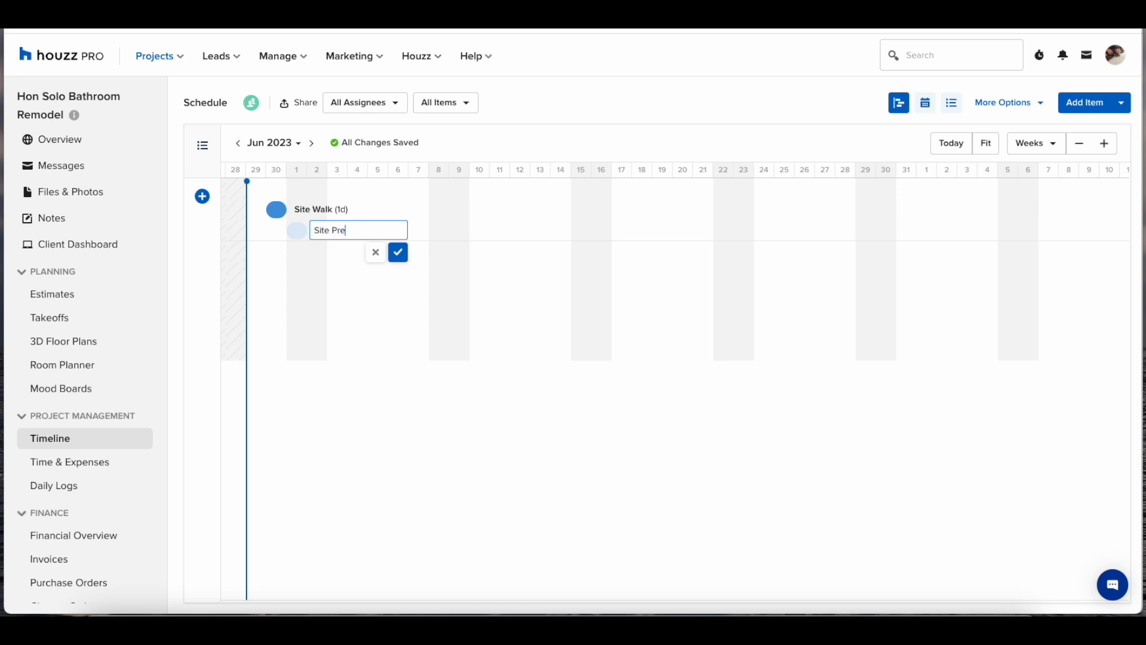
pyautogui.click(397, 251)
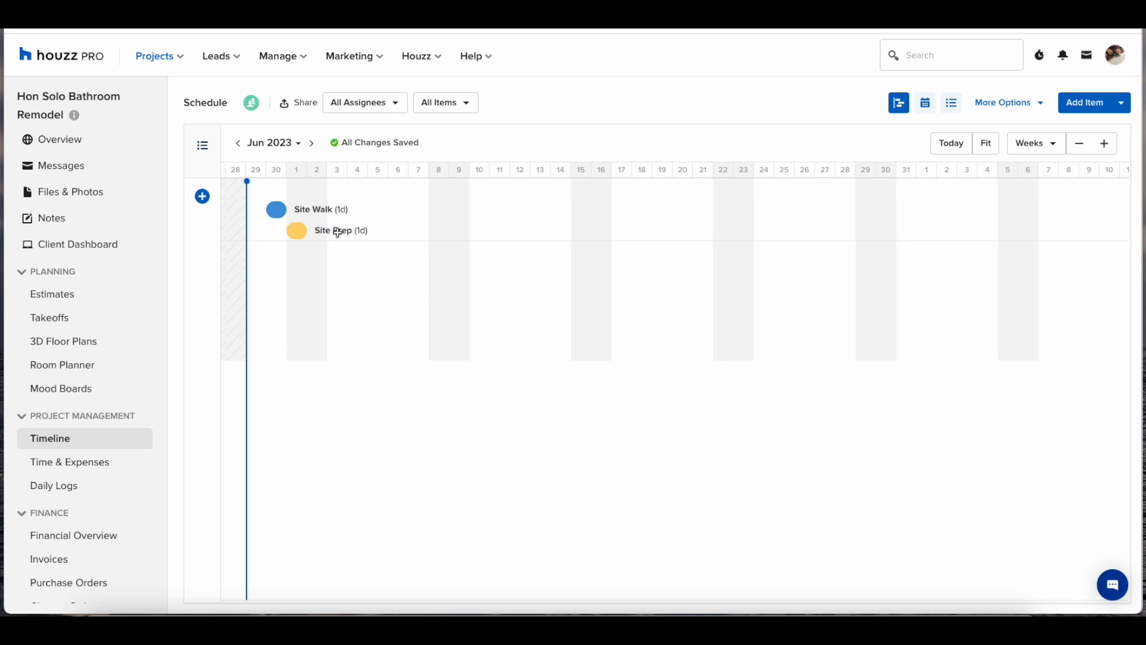
pyautogui.moveTo(306, 230); pyautogui.dragTo(409, 231)
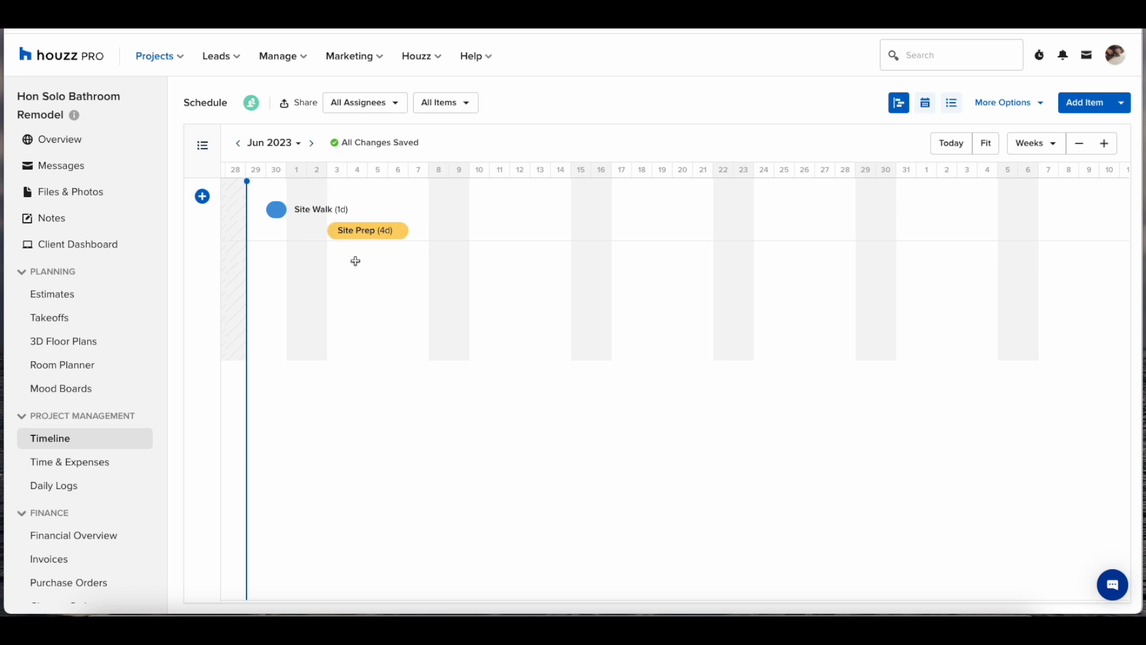
# Step: Add a Planning & Permission item below Site Prep
pyautogui.click(356, 261)
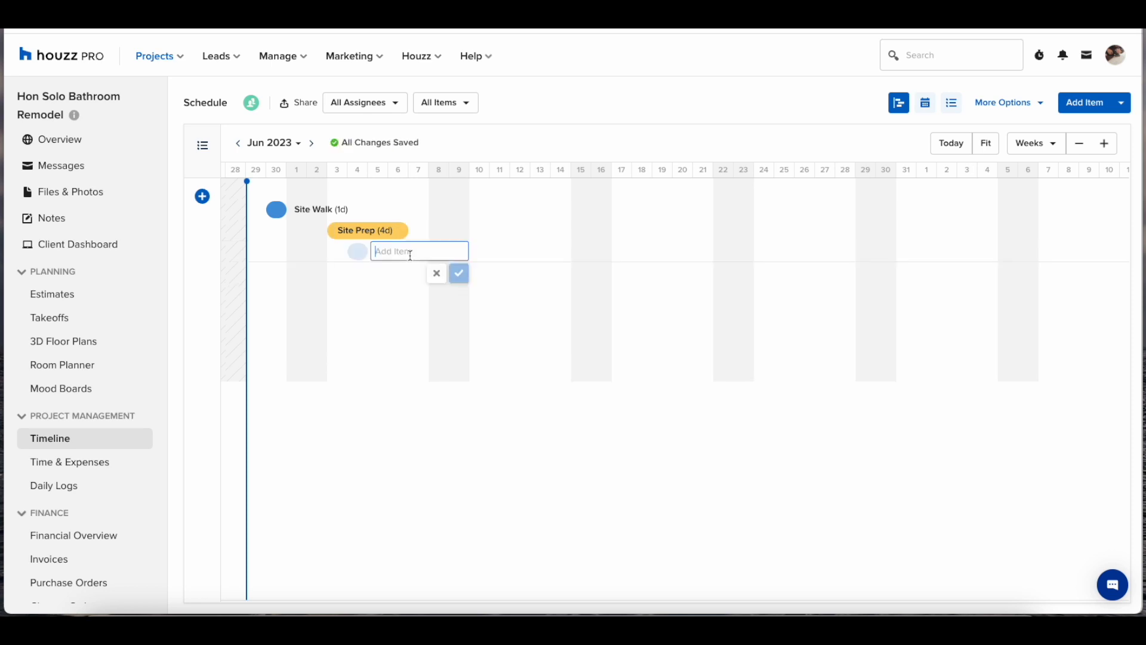
pyautogui.write('Planning & Permission')
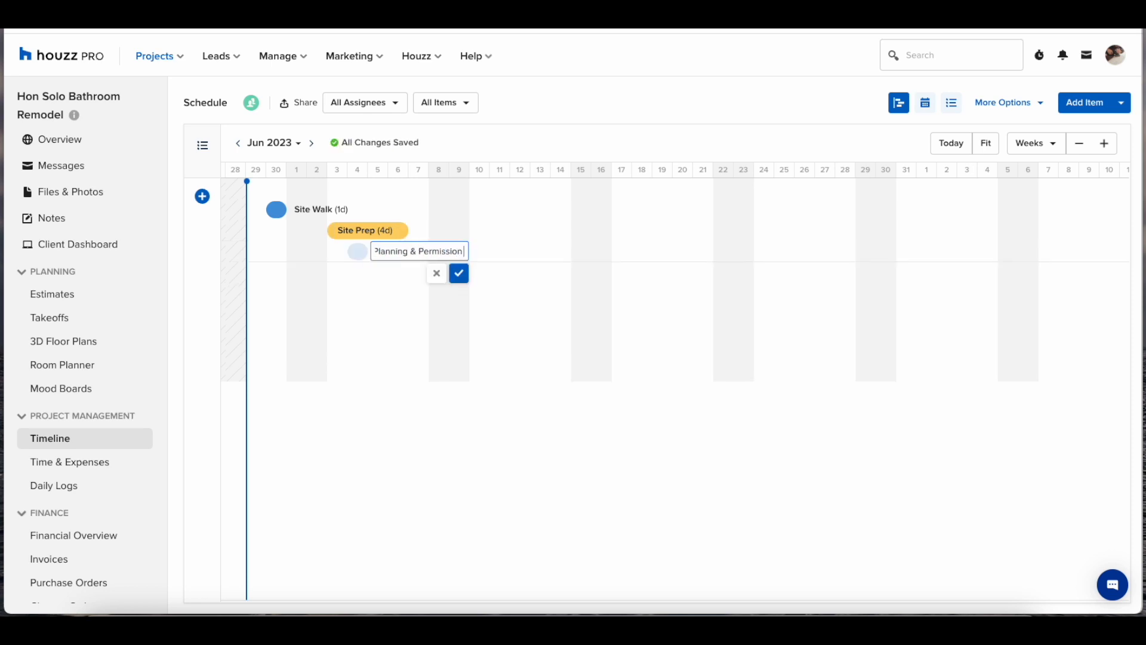
pyautogui.click(459, 272)
pyautogui.write('P')
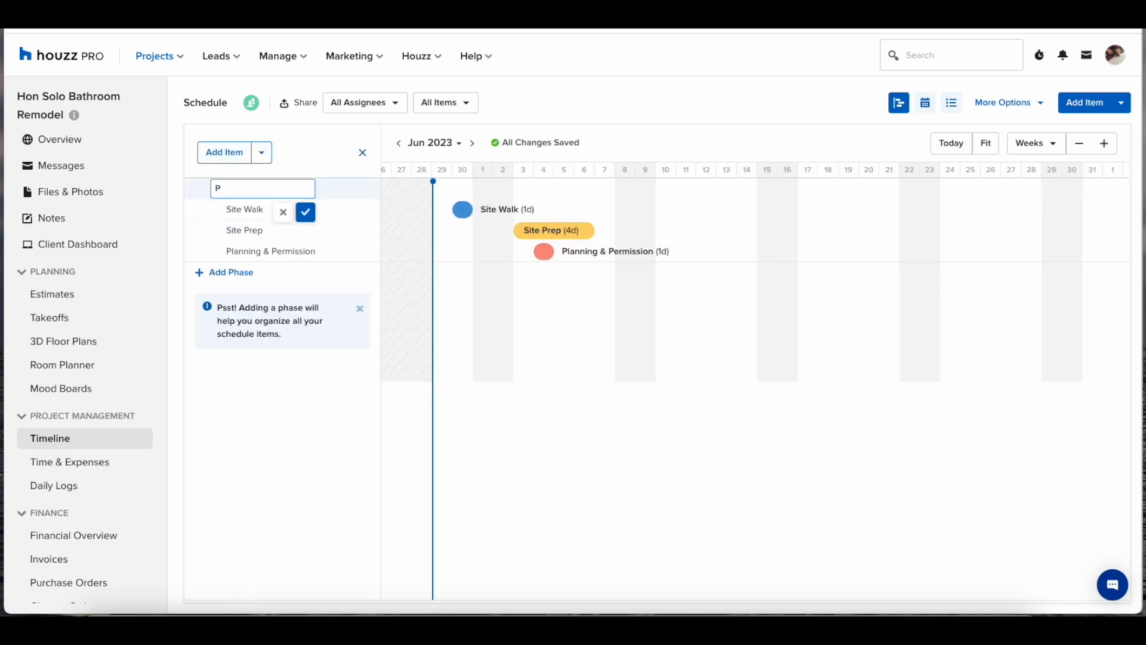
# Step: Save the Preliminaries phase around the three items and start a Demolition phase after it
pyautogui.click(304, 212)
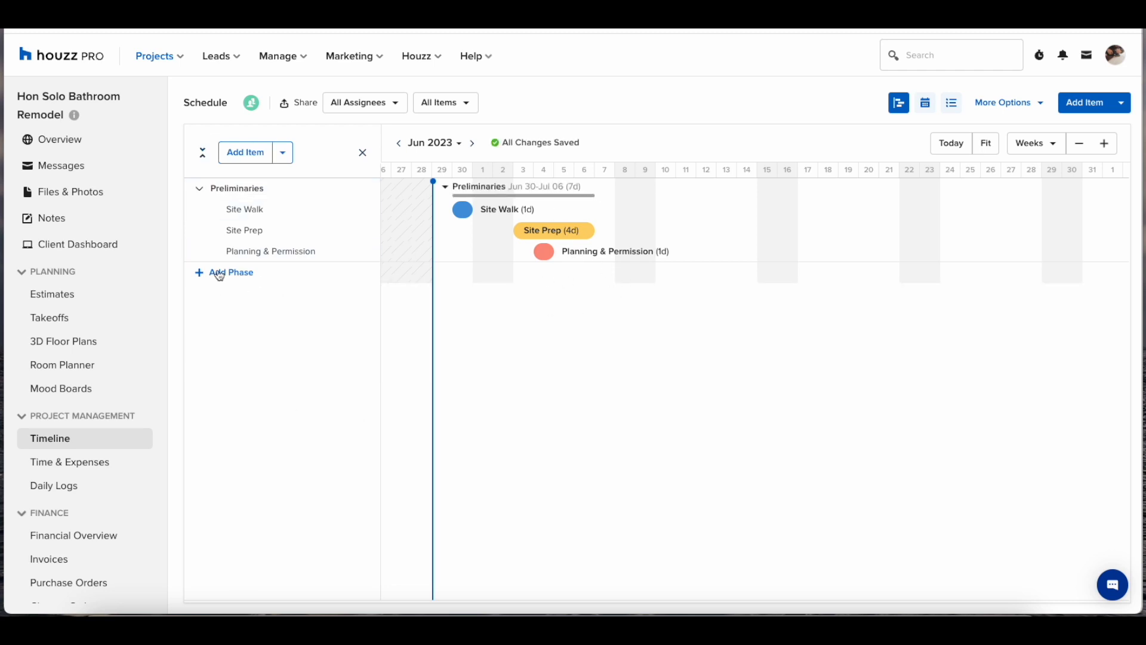
pyautogui.click(231, 272)
pyautogui.write('Demolition')
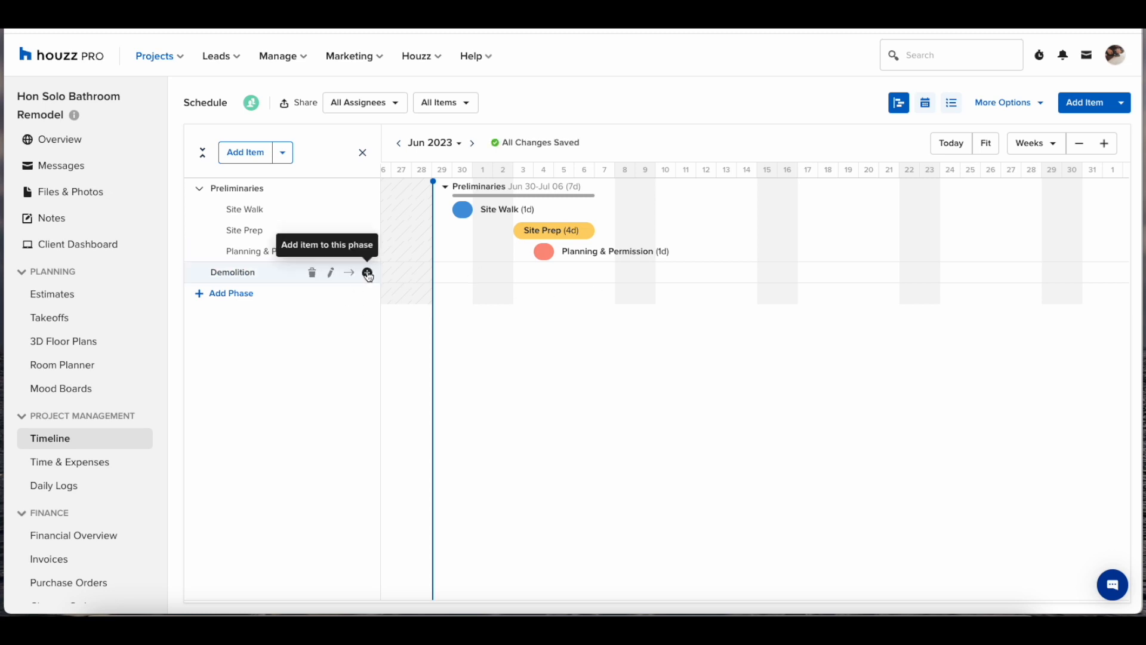
# Step: Add Demo exisiting structure and Waste Removal to Demolition, link Waste Removal after it, and start a Rough In phase
pyautogui.click(367, 274)
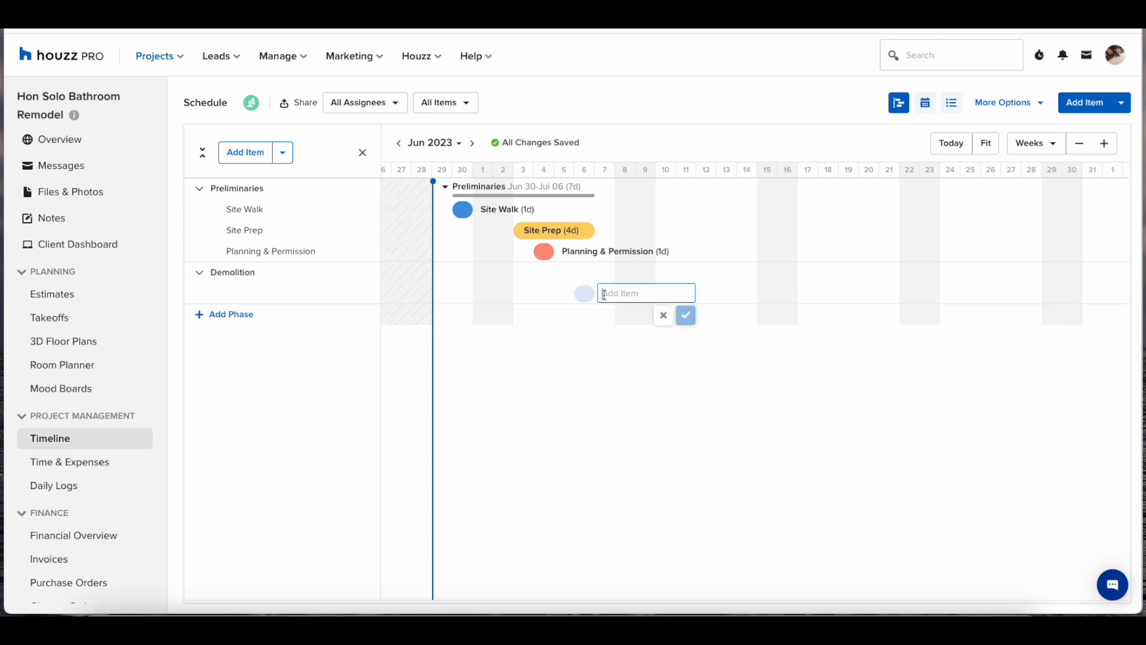
pyautogui.write('Demo exisiting s')
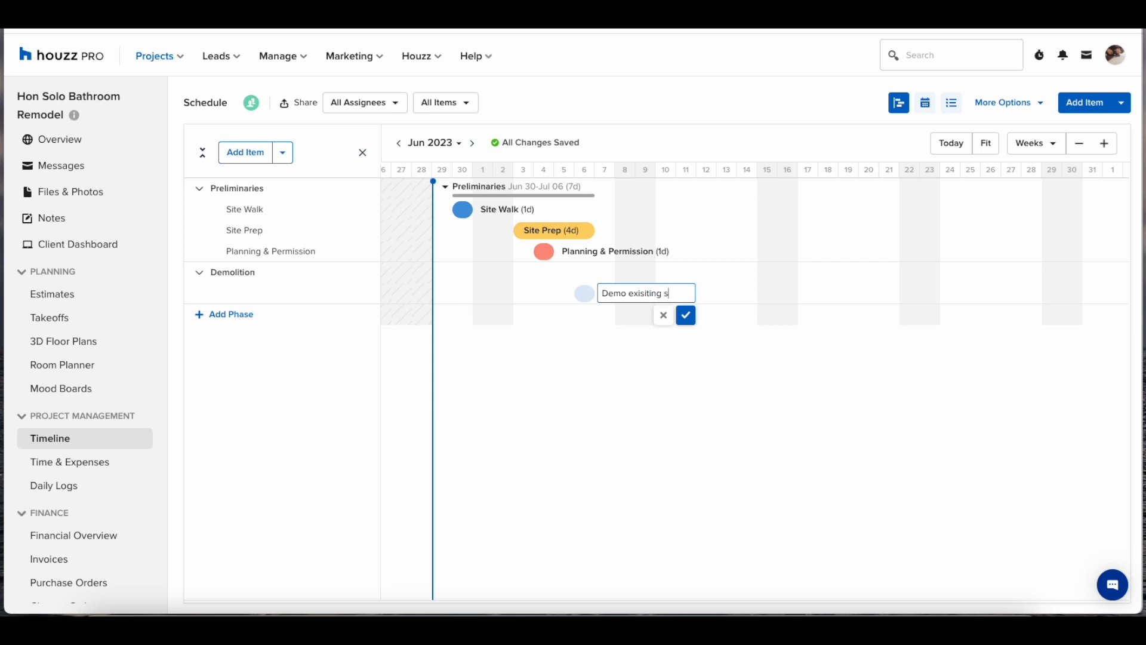
pyautogui.click(685, 315)
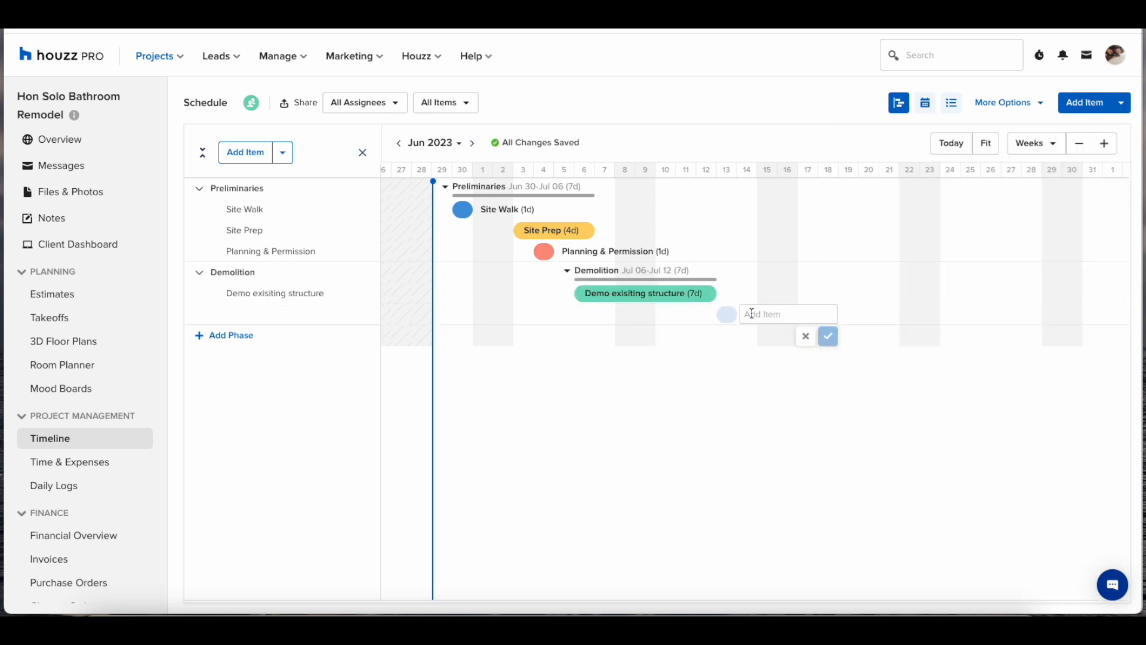
pyautogui.write('Waste Removal')
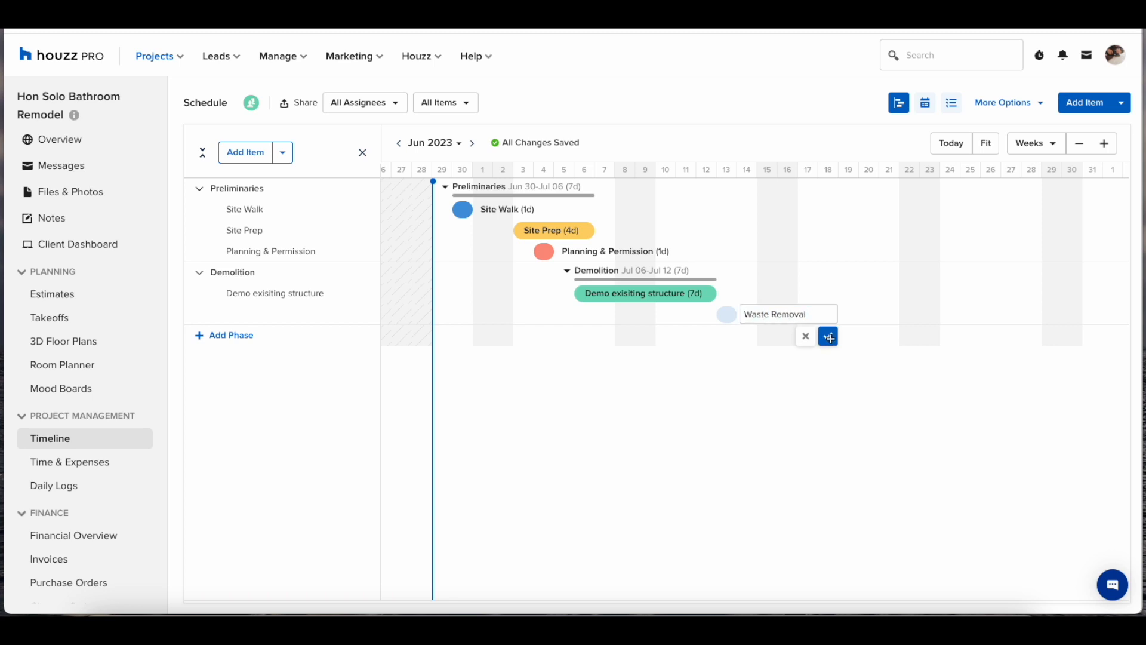
pyautogui.click(828, 337)
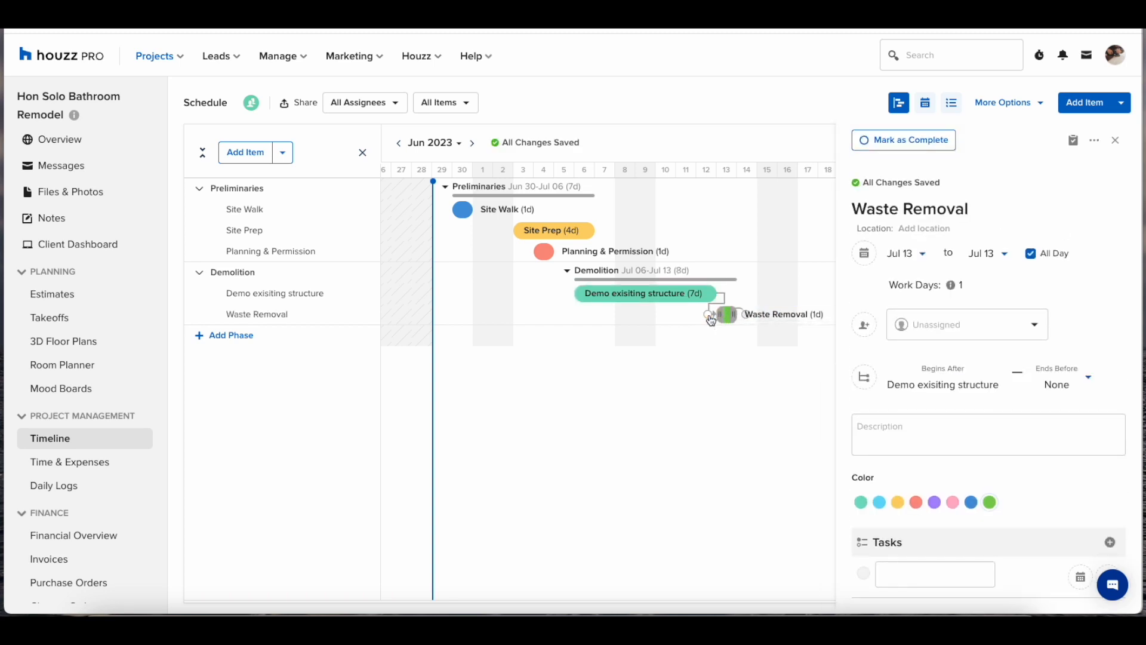
pyautogui.click(231, 356)
pyautogui.write('Rough In')
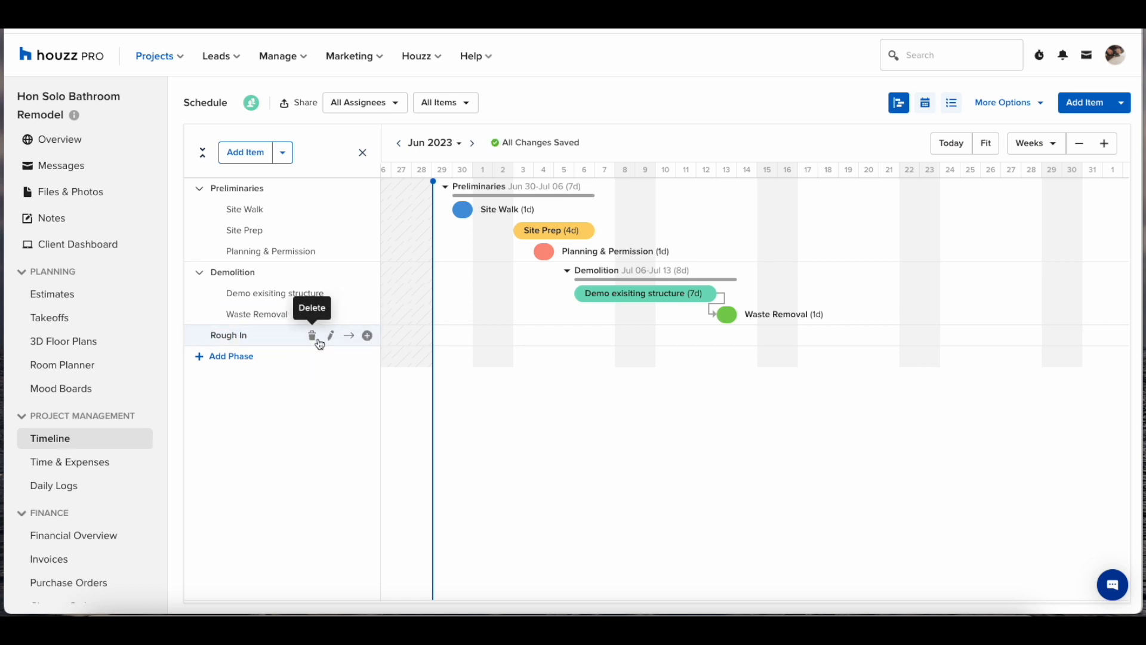
pyautogui.moveTo(330, 335)
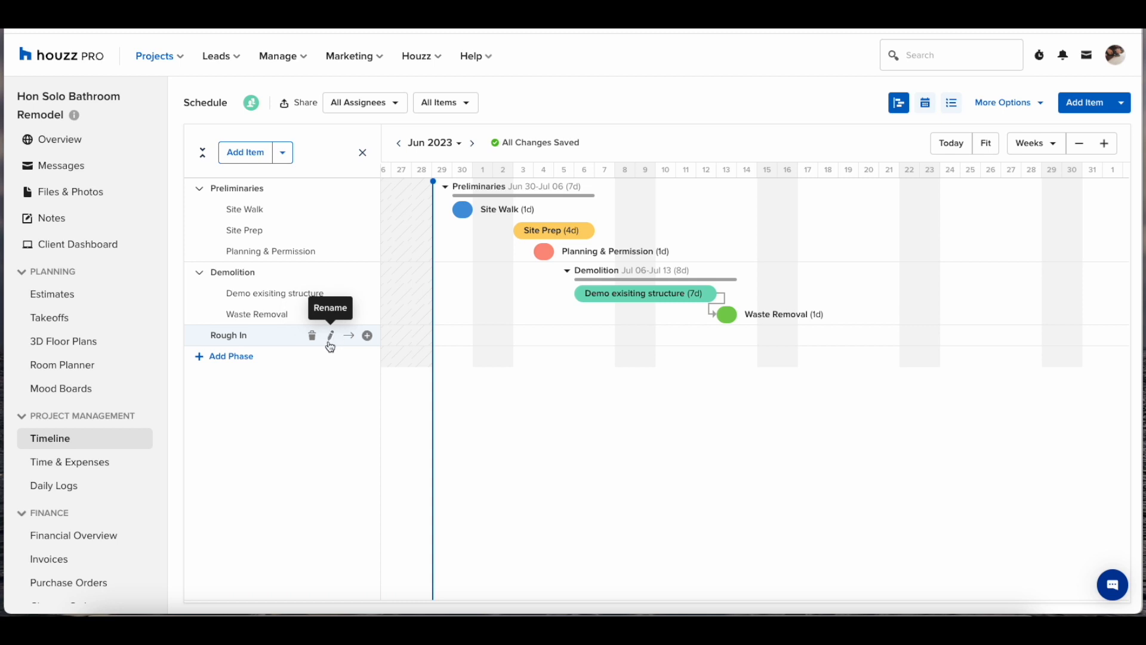
pyautogui.moveTo(330, 338)
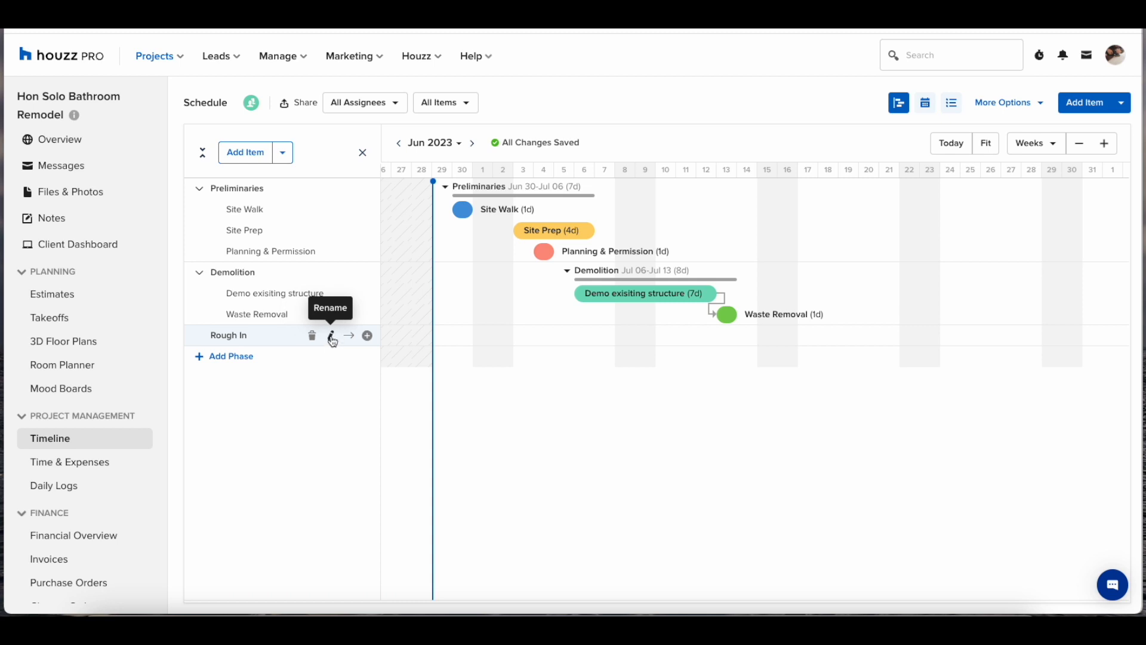
# Step: Start an item named Electrical under the Rough In phase
pyautogui.click(366, 335)
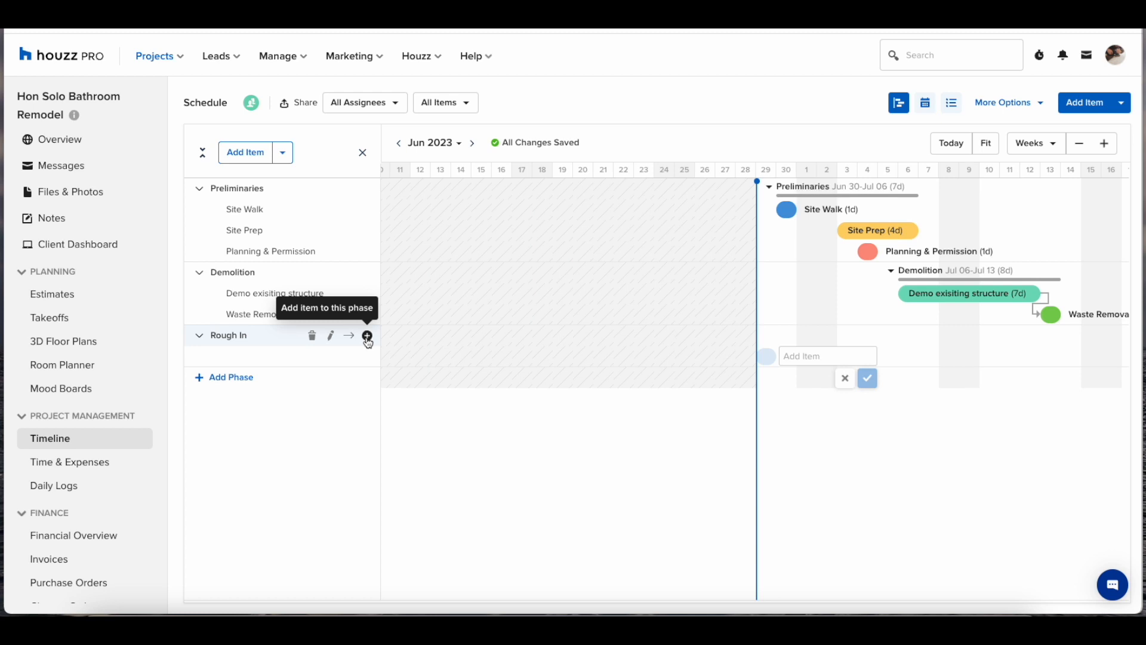
pyautogui.click(366, 336)
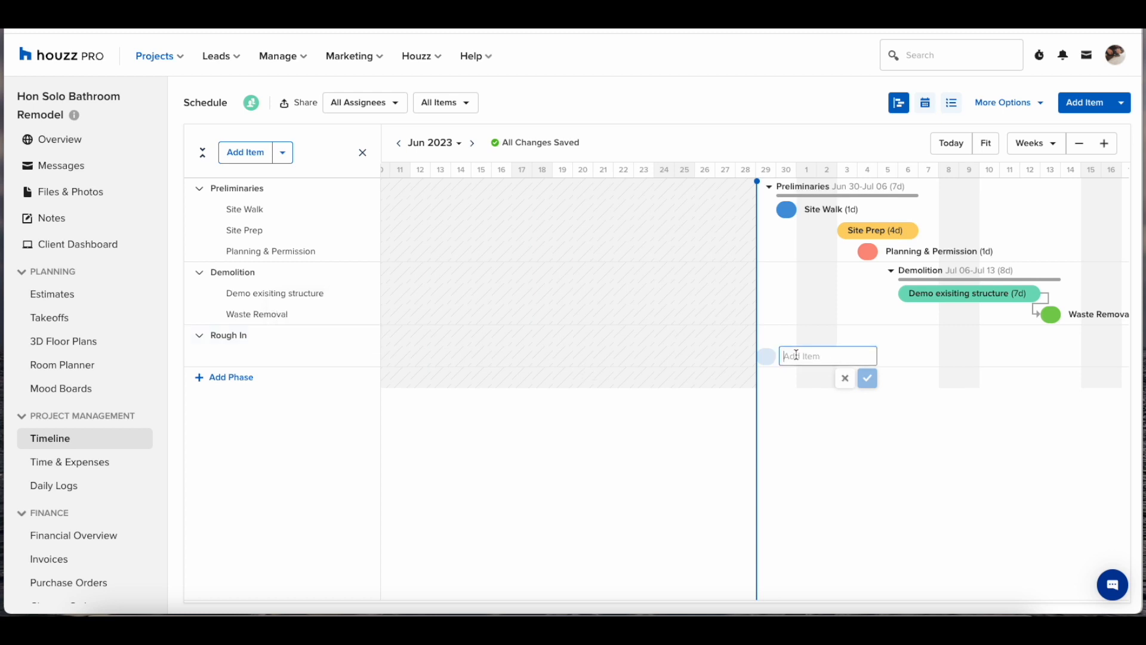
pyautogui.write('Electrical')
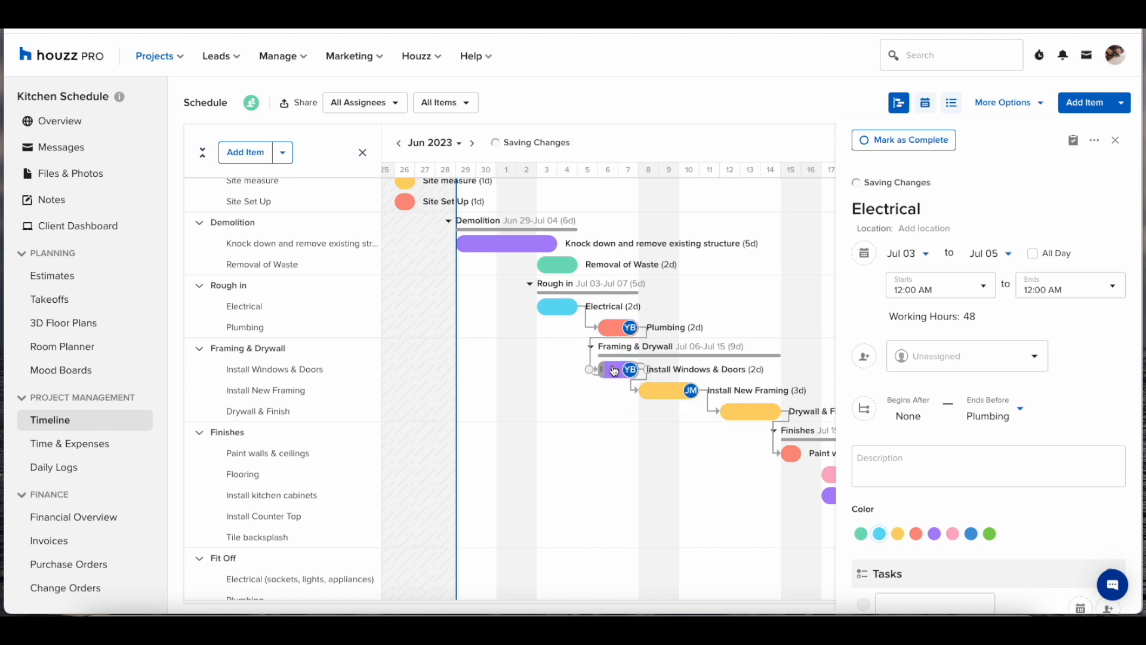
pyautogui.moveTo(558, 305); pyautogui.dragTo(611, 305)
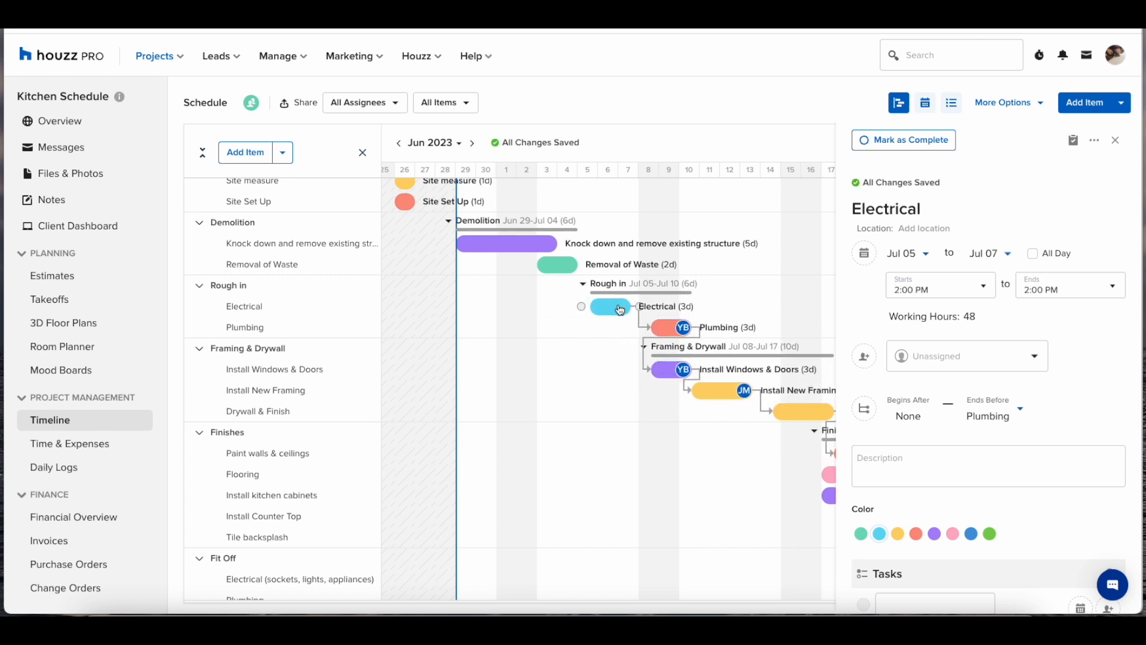
pyautogui.moveTo(610, 307); pyautogui.dragTo(566, 306)
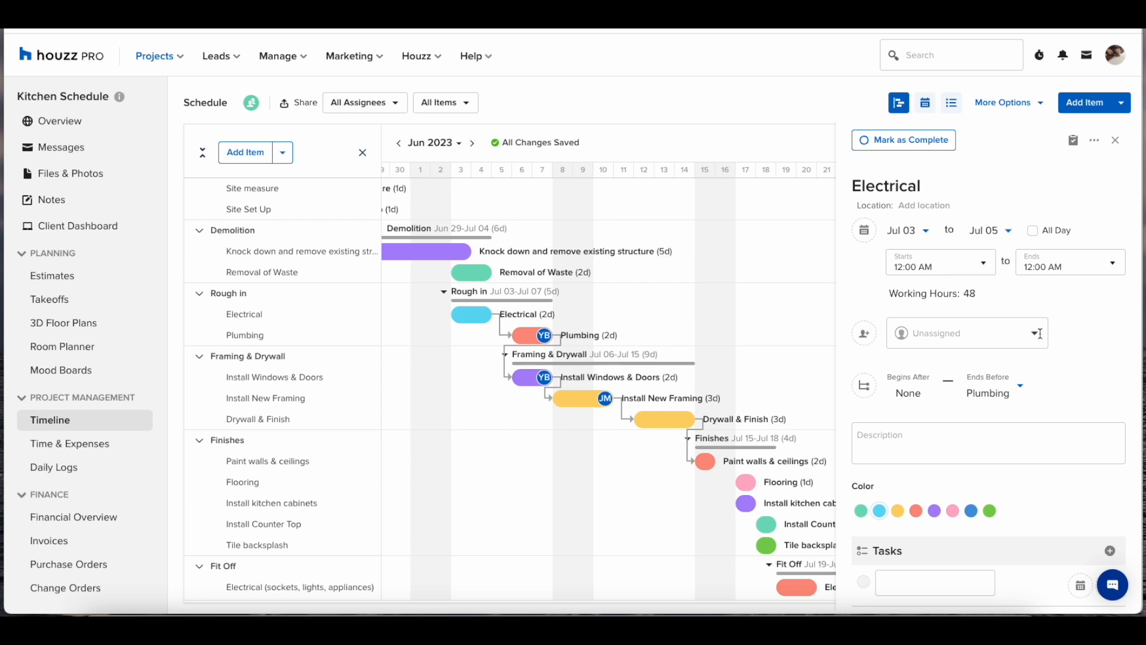
# Step: Choose an assignee for the Electrical item
pyautogui.click(965, 333)
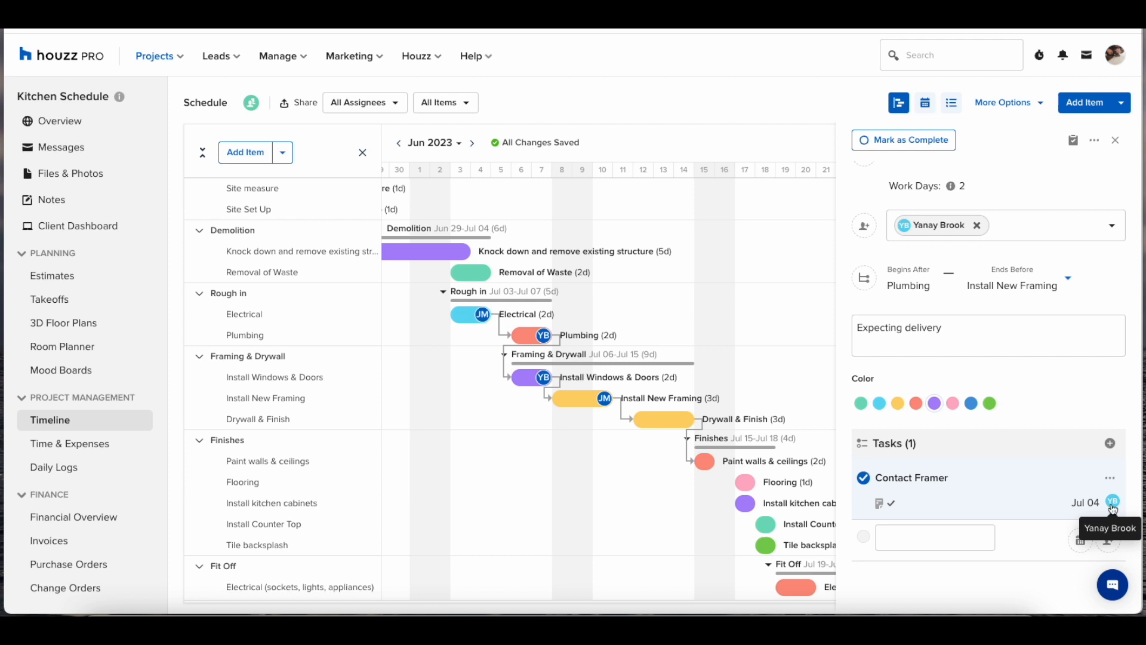
# Step: Change Contact Framer's due date to July 13, 2023 and save the task
pyautogui.click(911, 478)
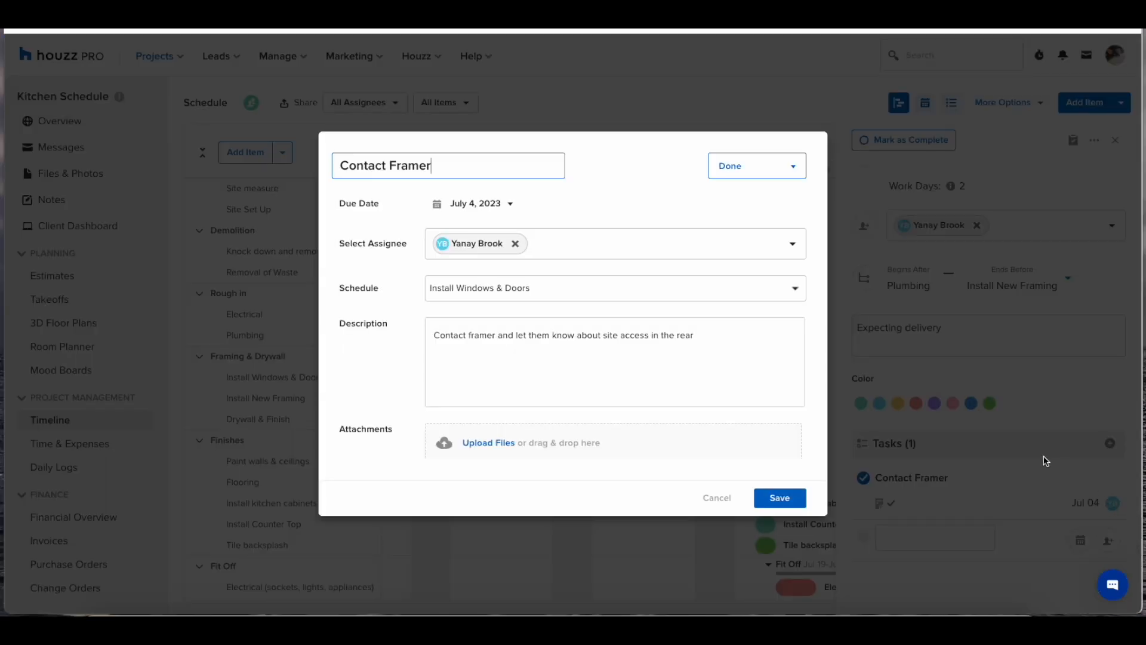
pyautogui.moveTo(533, 313)
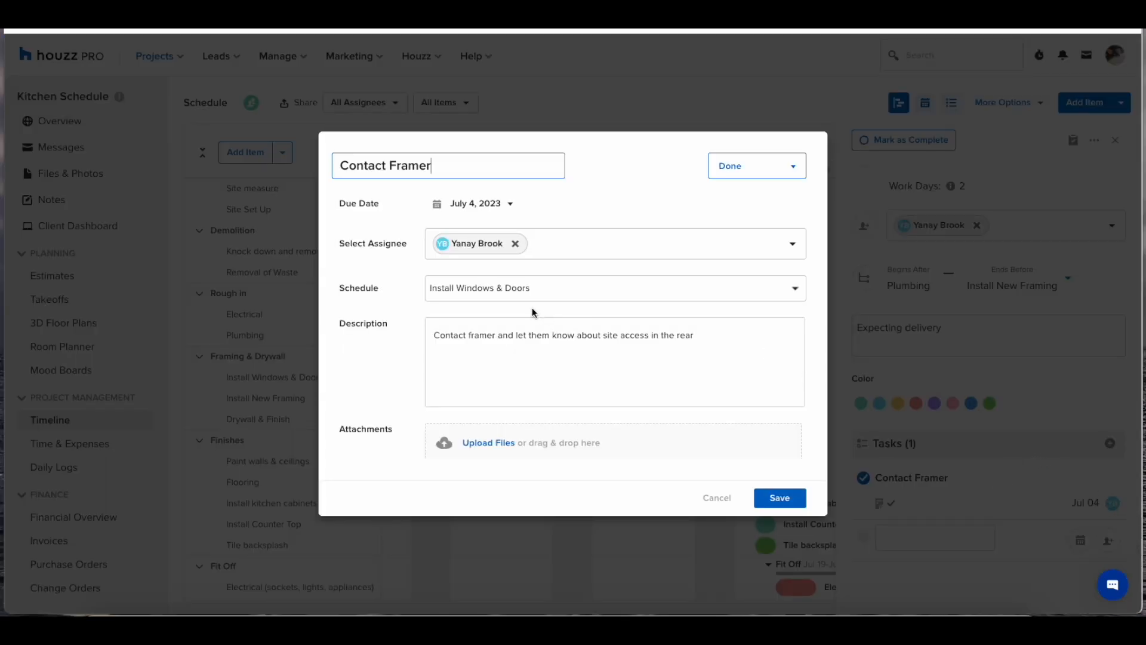
pyautogui.click(474, 203)
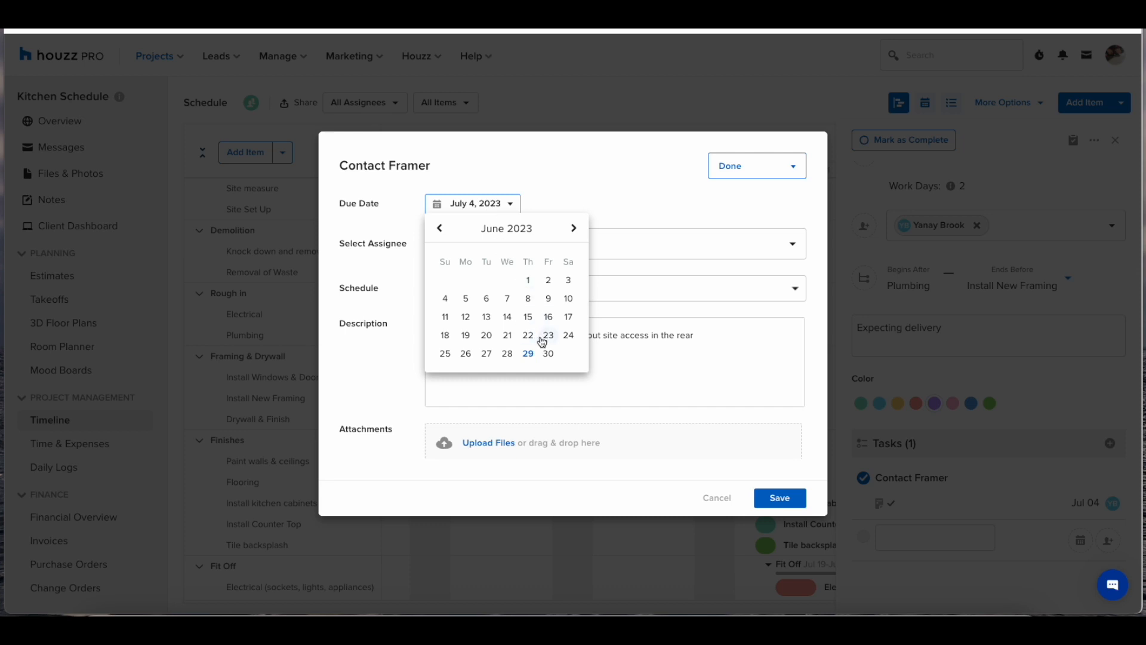
pyautogui.click(575, 228)
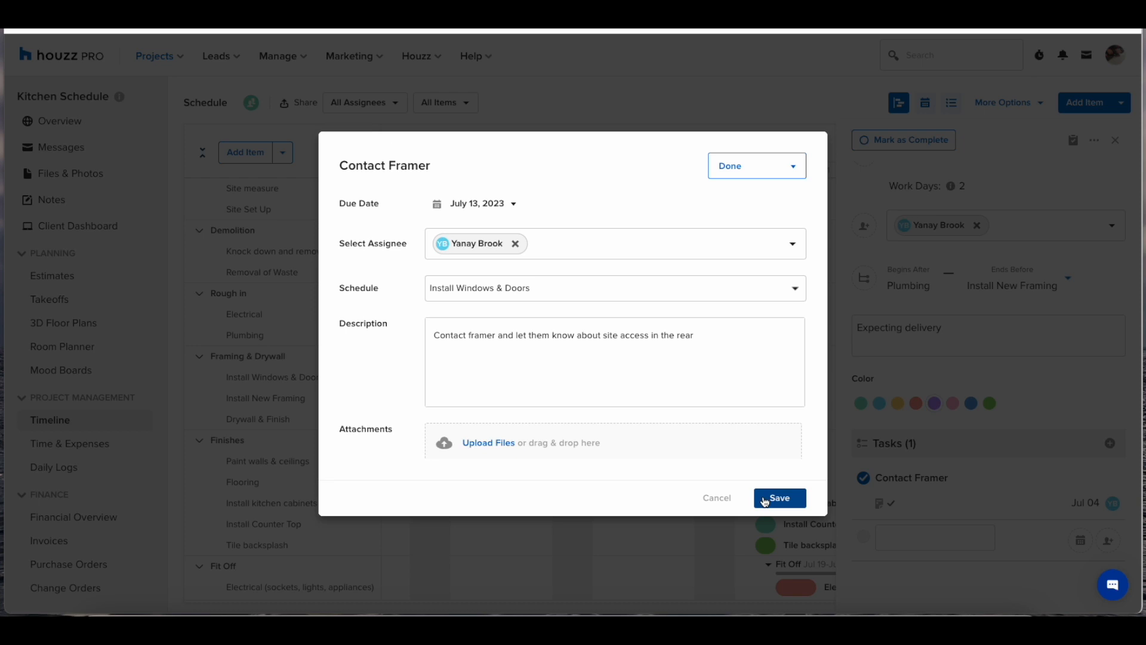
pyautogui.click(777, 497)
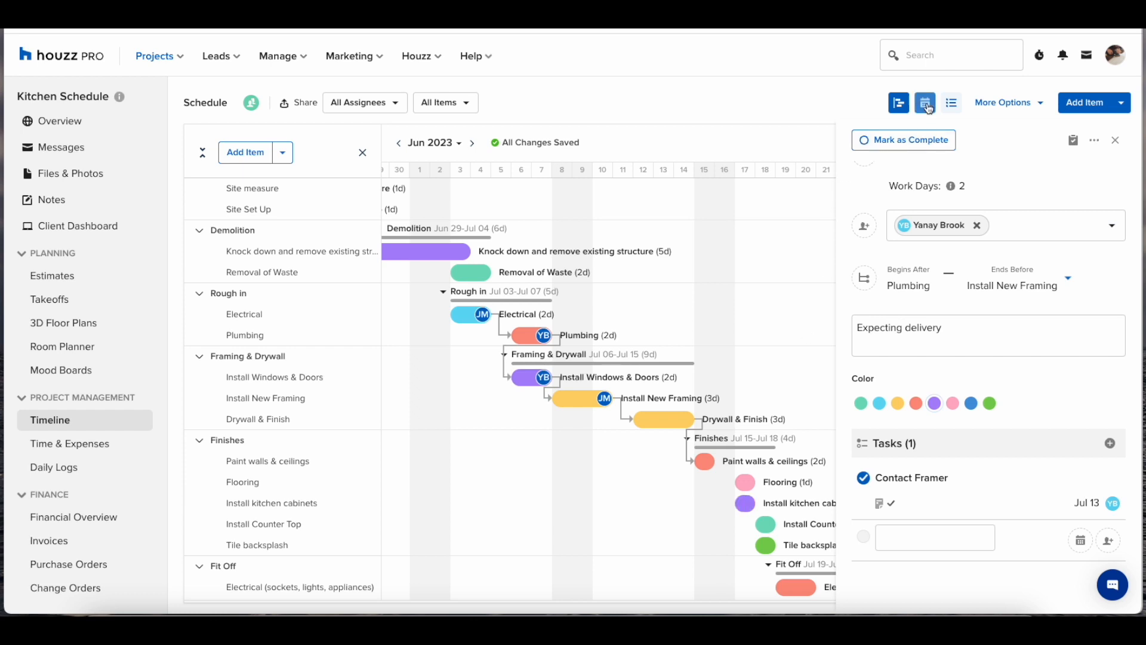
pyautogui.moveTo(924, 102)
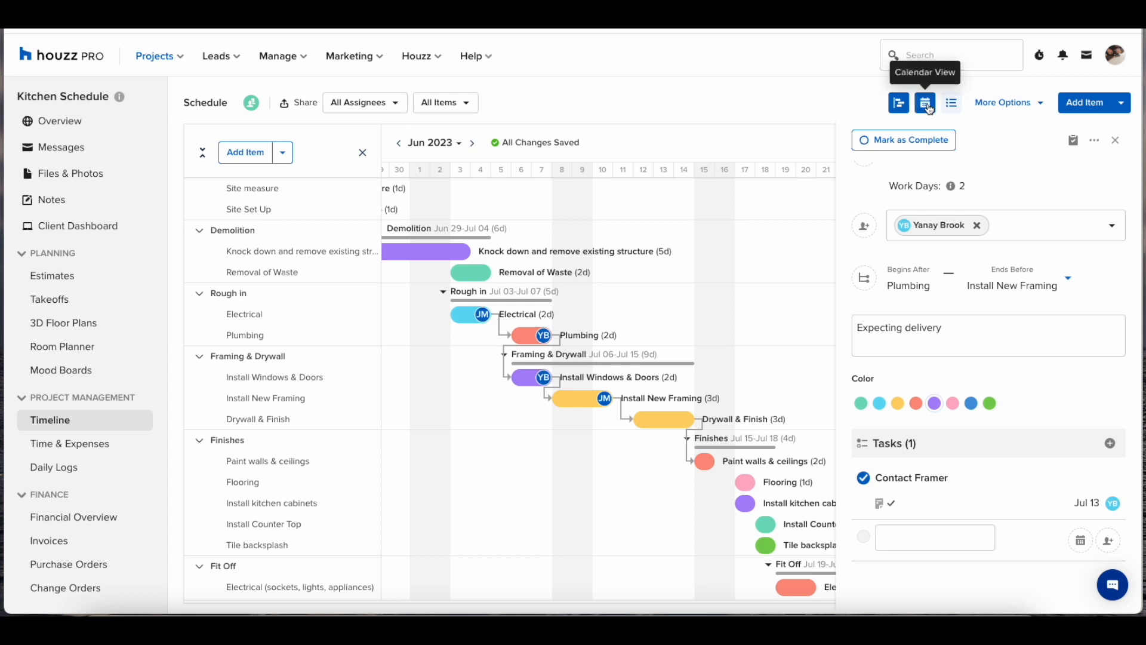
# Step: View the Kitchen Schedule as a July 2023 month calendar, then as a list
pyautogui.click(924, 102)
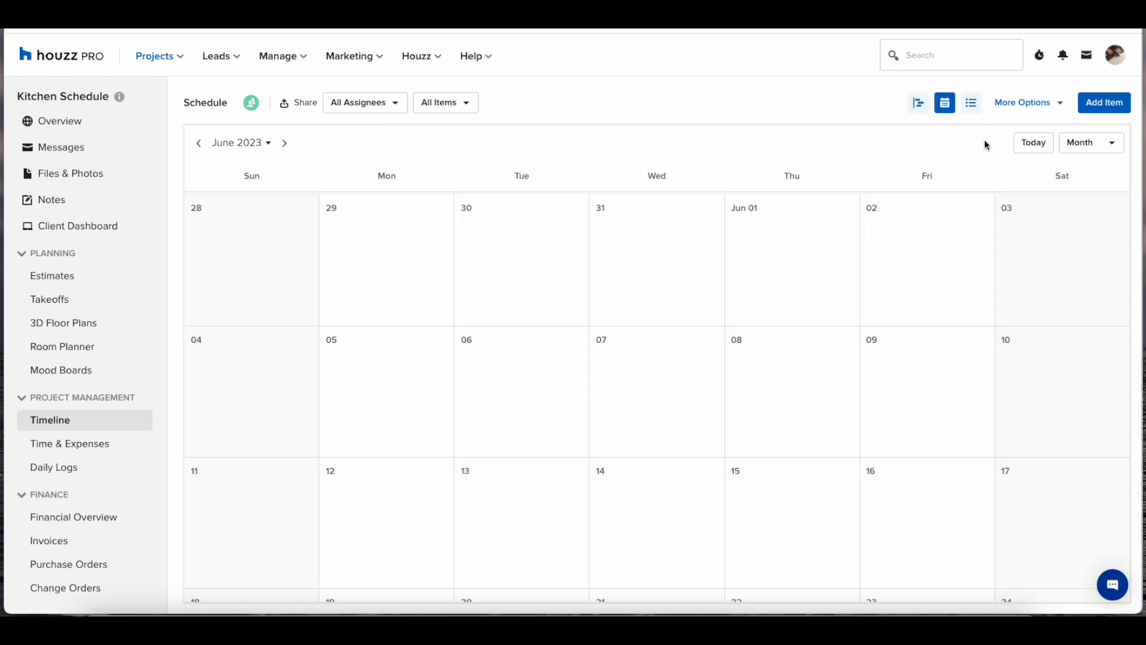
pyautogui.click(284, 142)
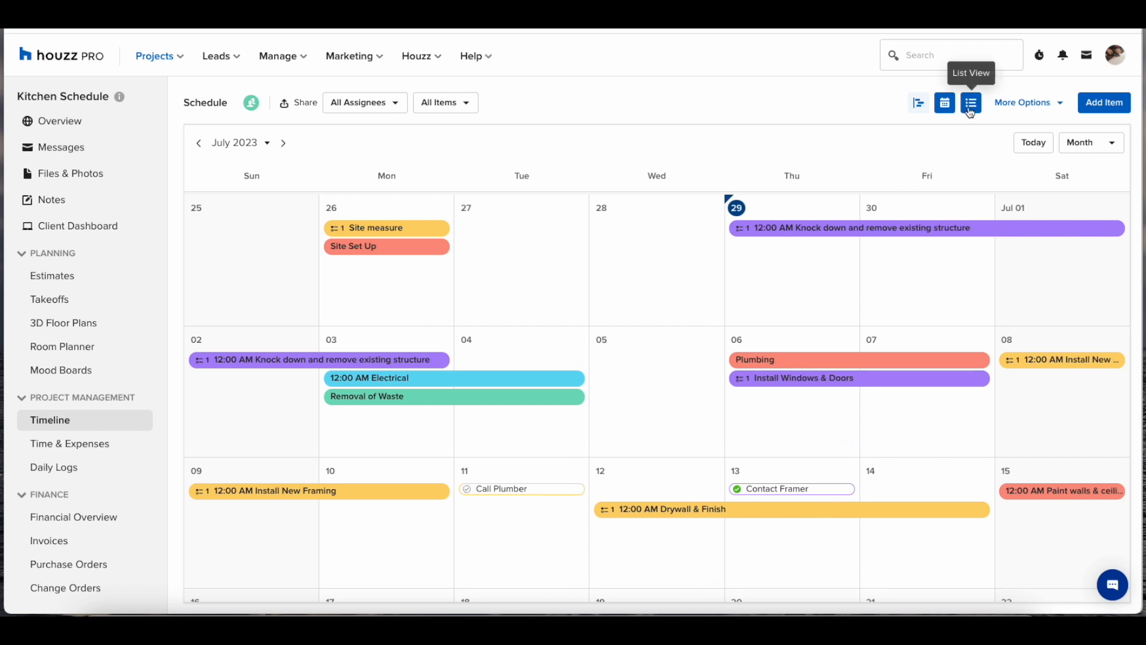
pyautogui.click(974, 103)
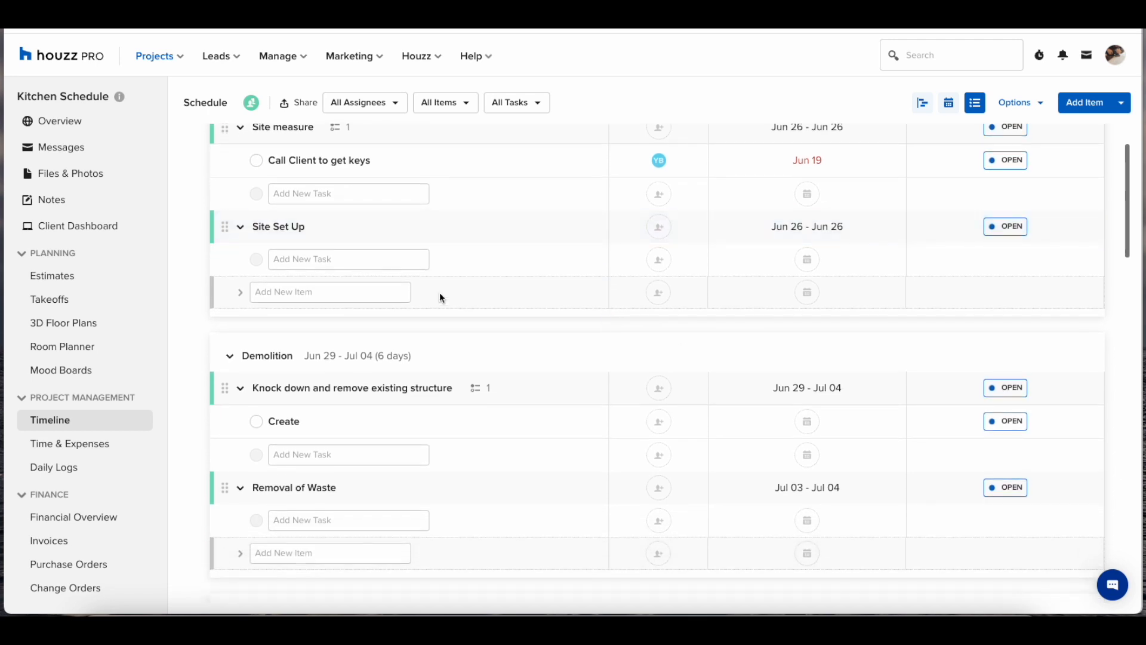
# Step: Add a Planning and Permission item under Preliminaries in List View
pyautogui.click(329, 292)
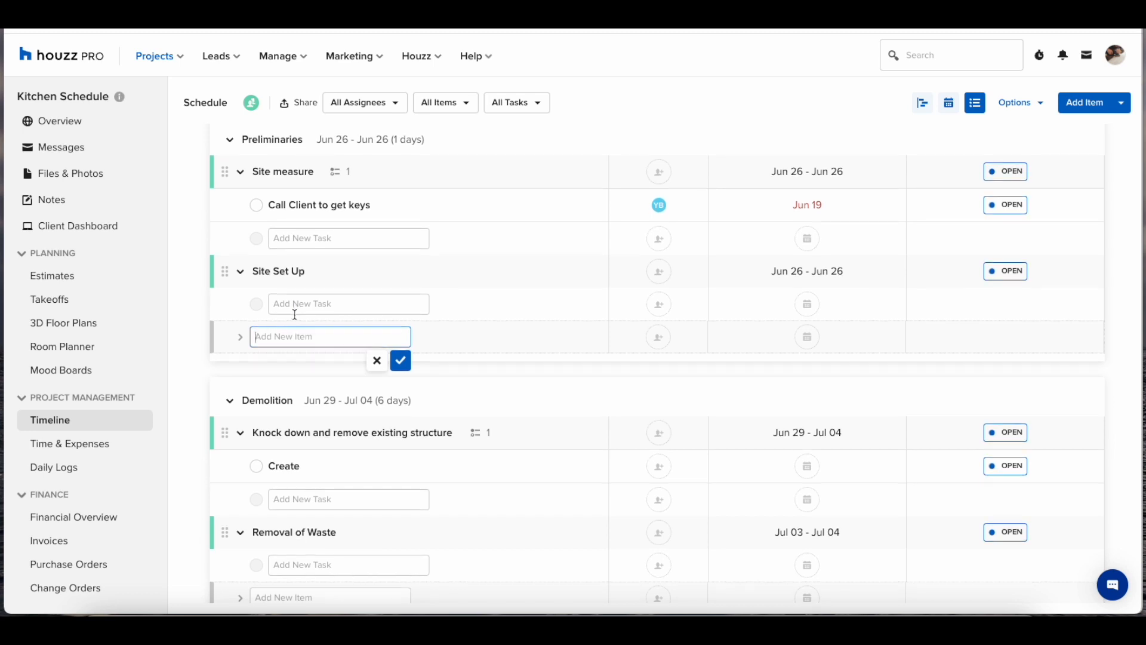
pyautogui.write('P')
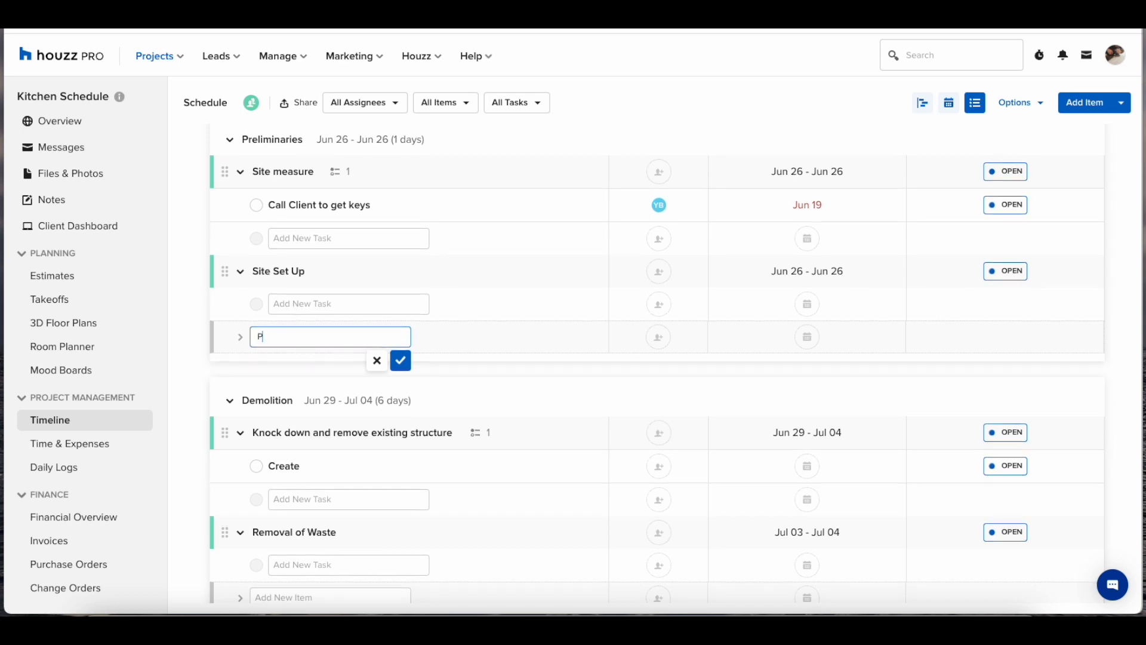
pyautogui.write('lanning and')
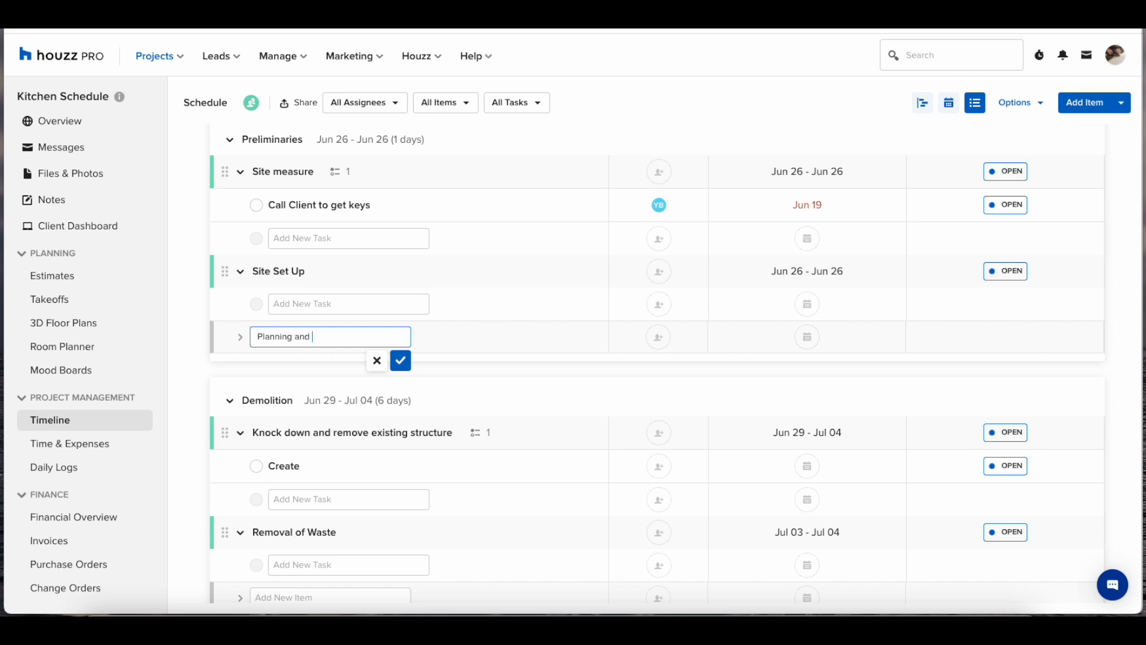
pyautogui.write('Permission')
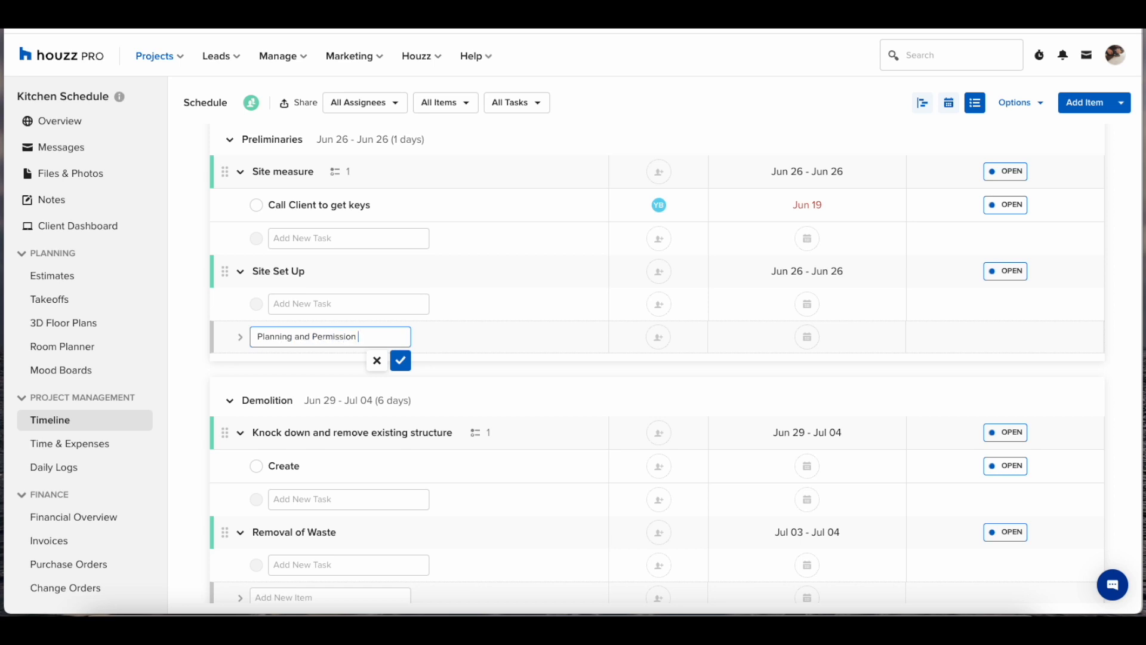
pyautogui.click(401, 359)
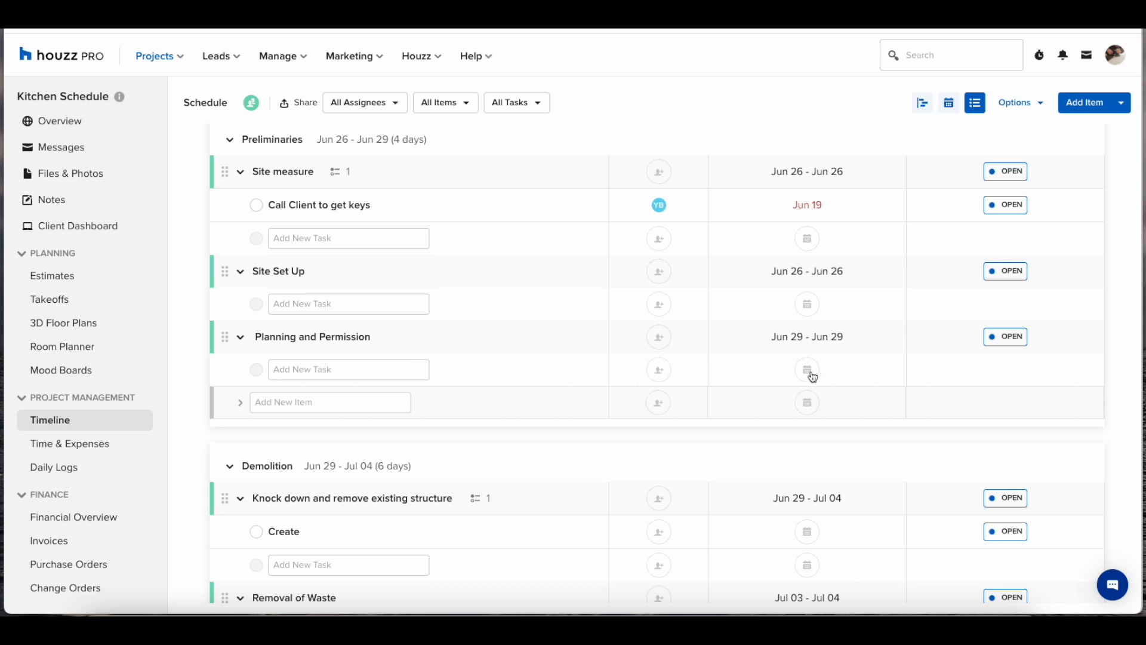
pyautogui.moveTo(659, 374)
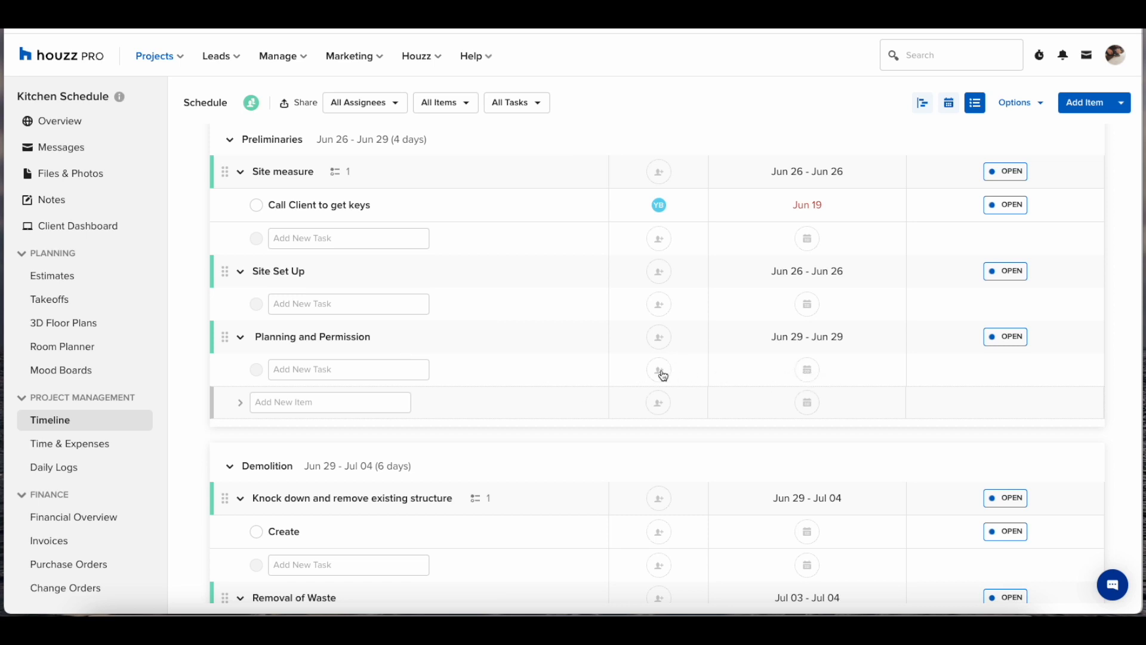